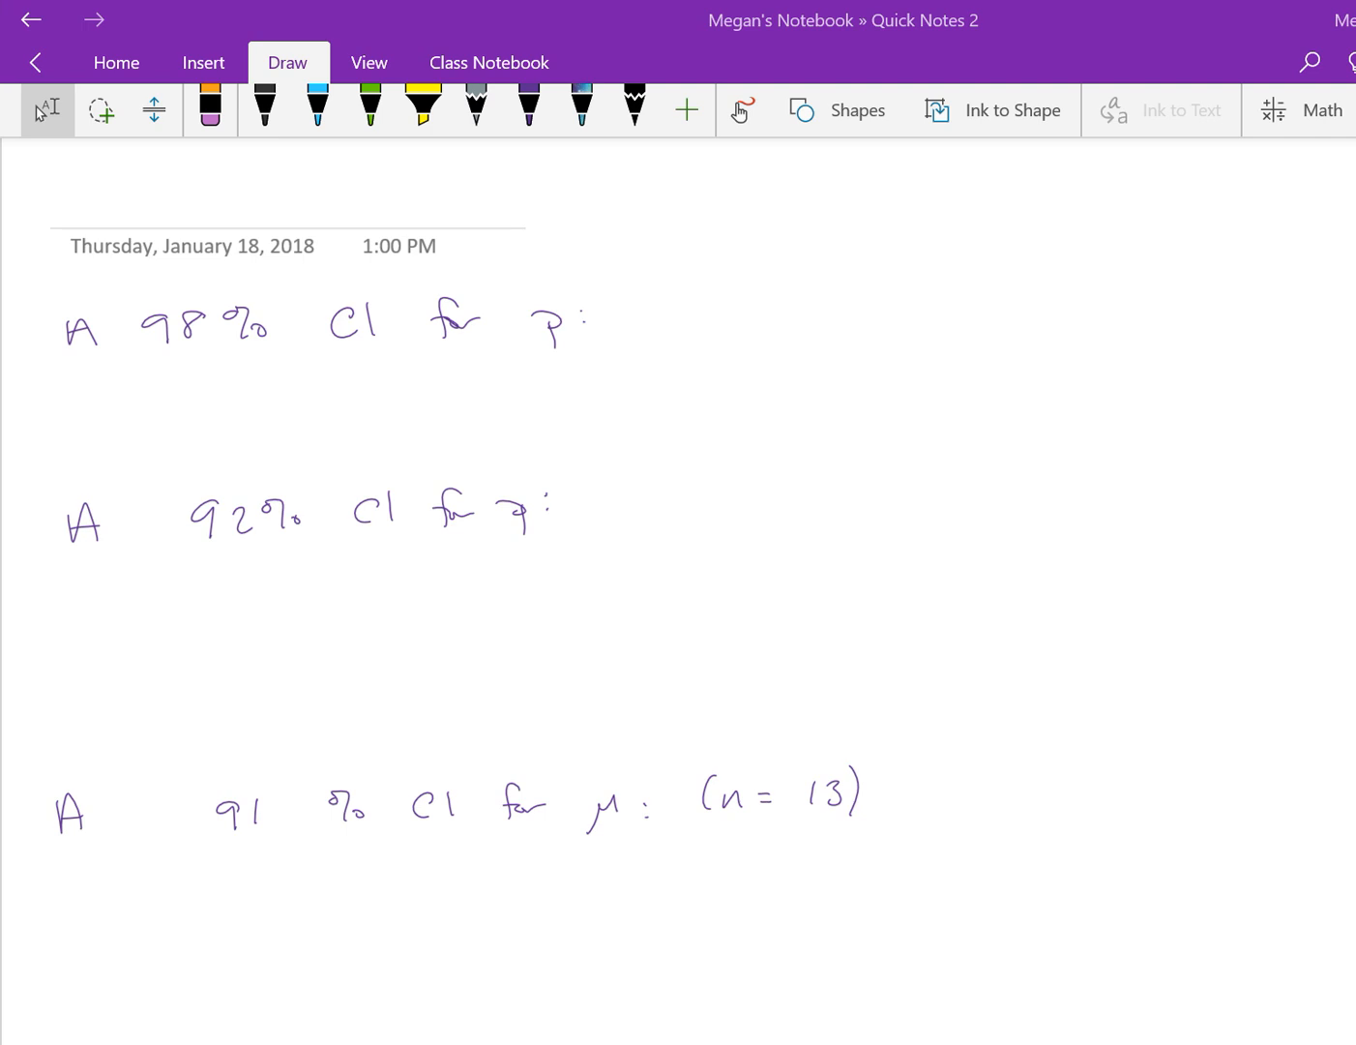
# Bring up JMP's Distribution and Probability Calculator showing the standard normal distribution.
pyautogui.click(529, 109)
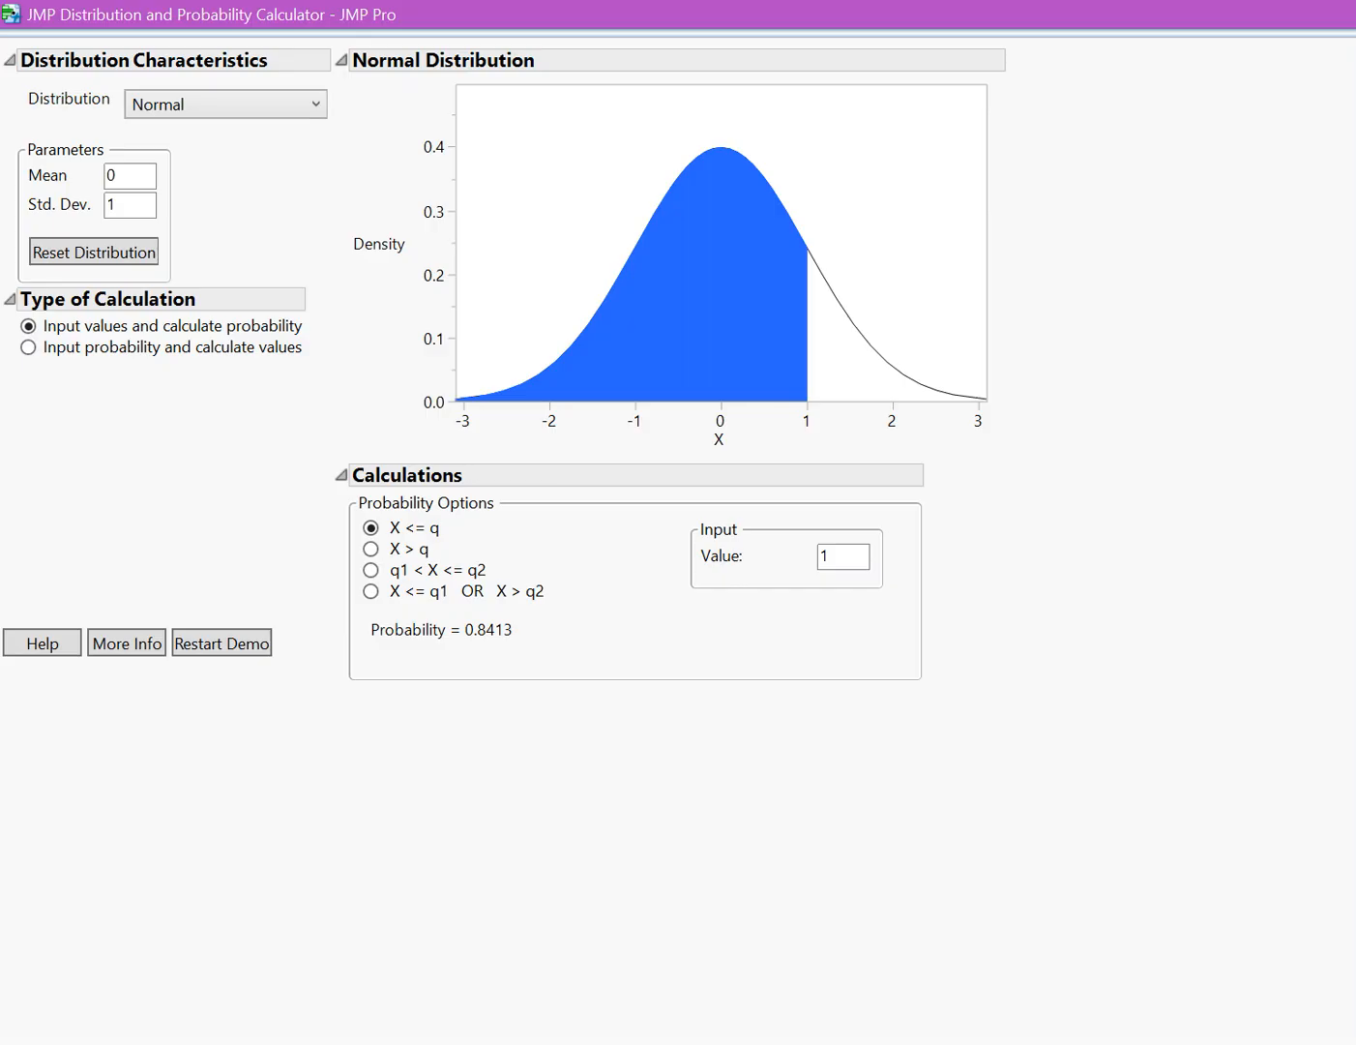
pyautogui.moveTo(250, 116)
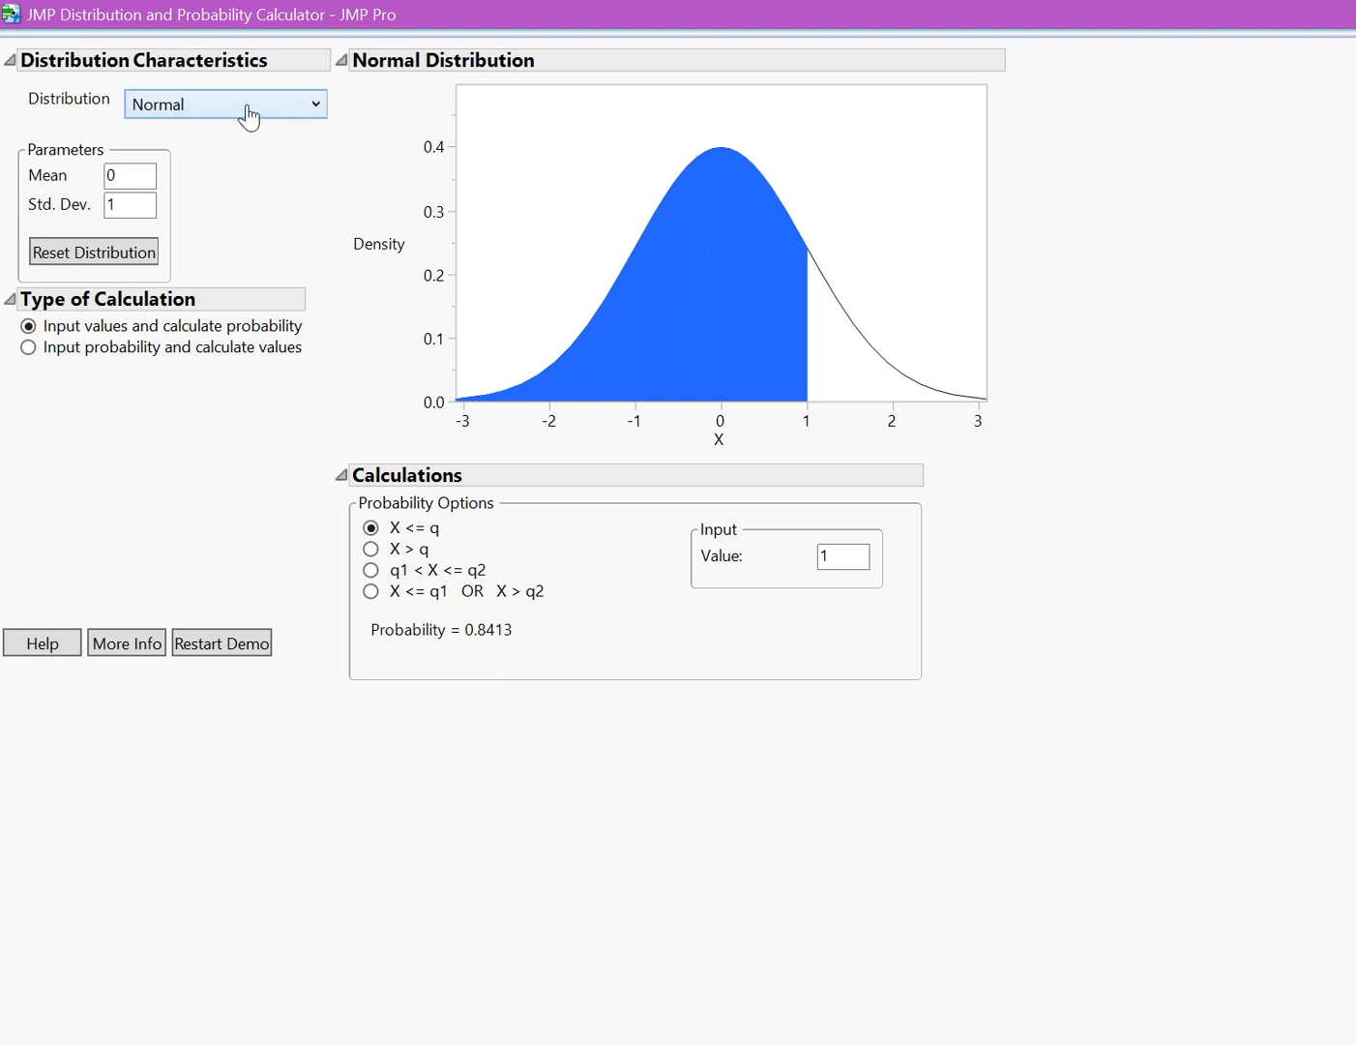
pyautogui.moveTo(225, 113)
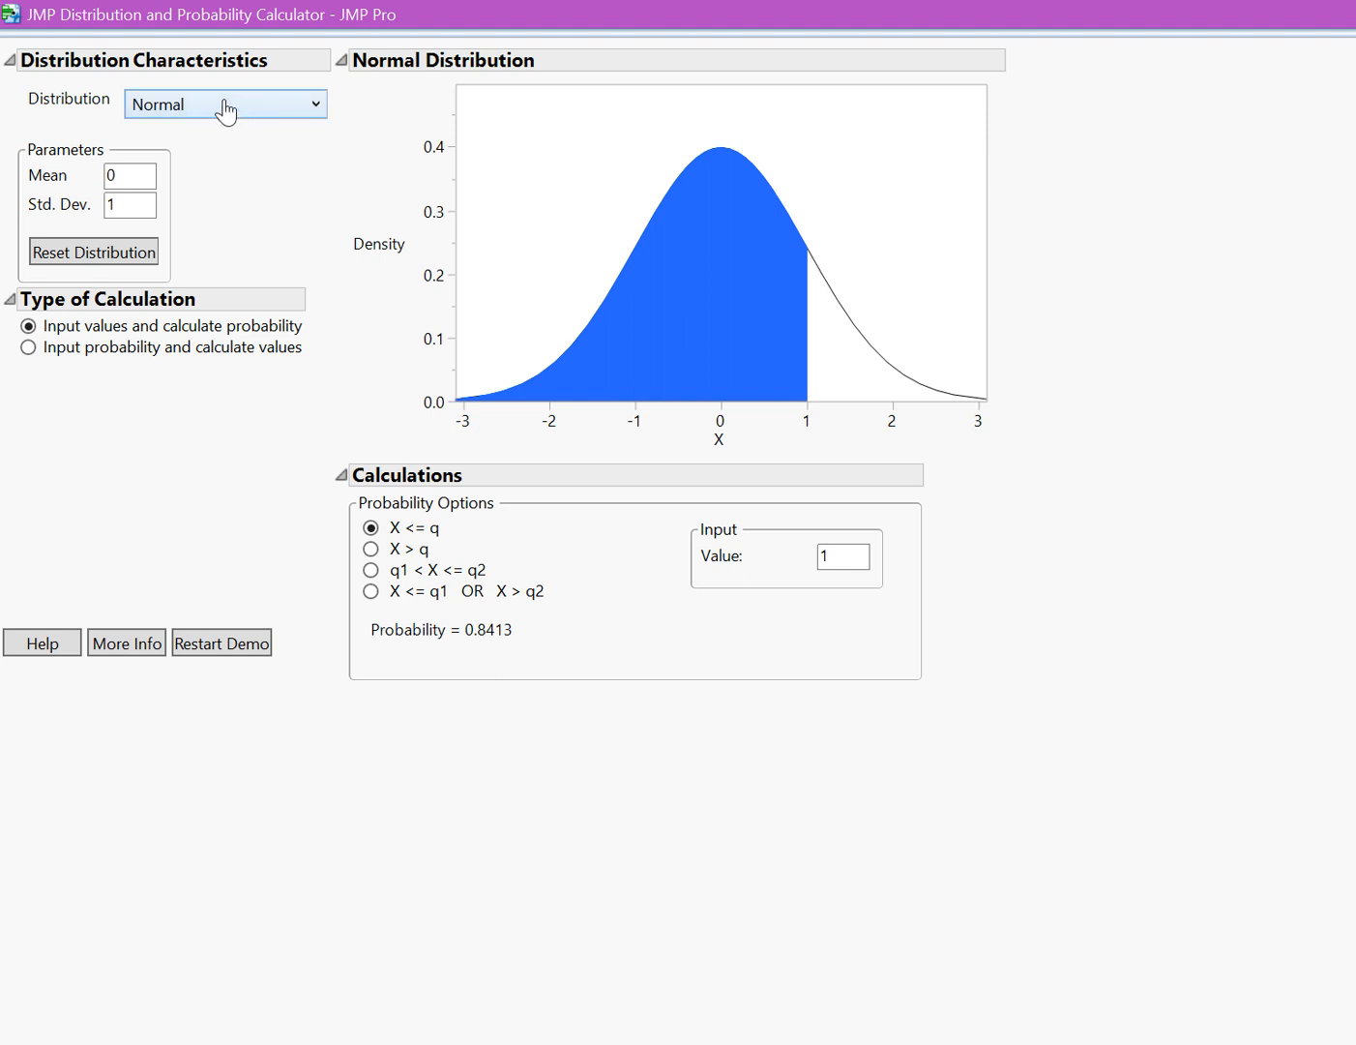
pyautogui.moveTo(135, 205)
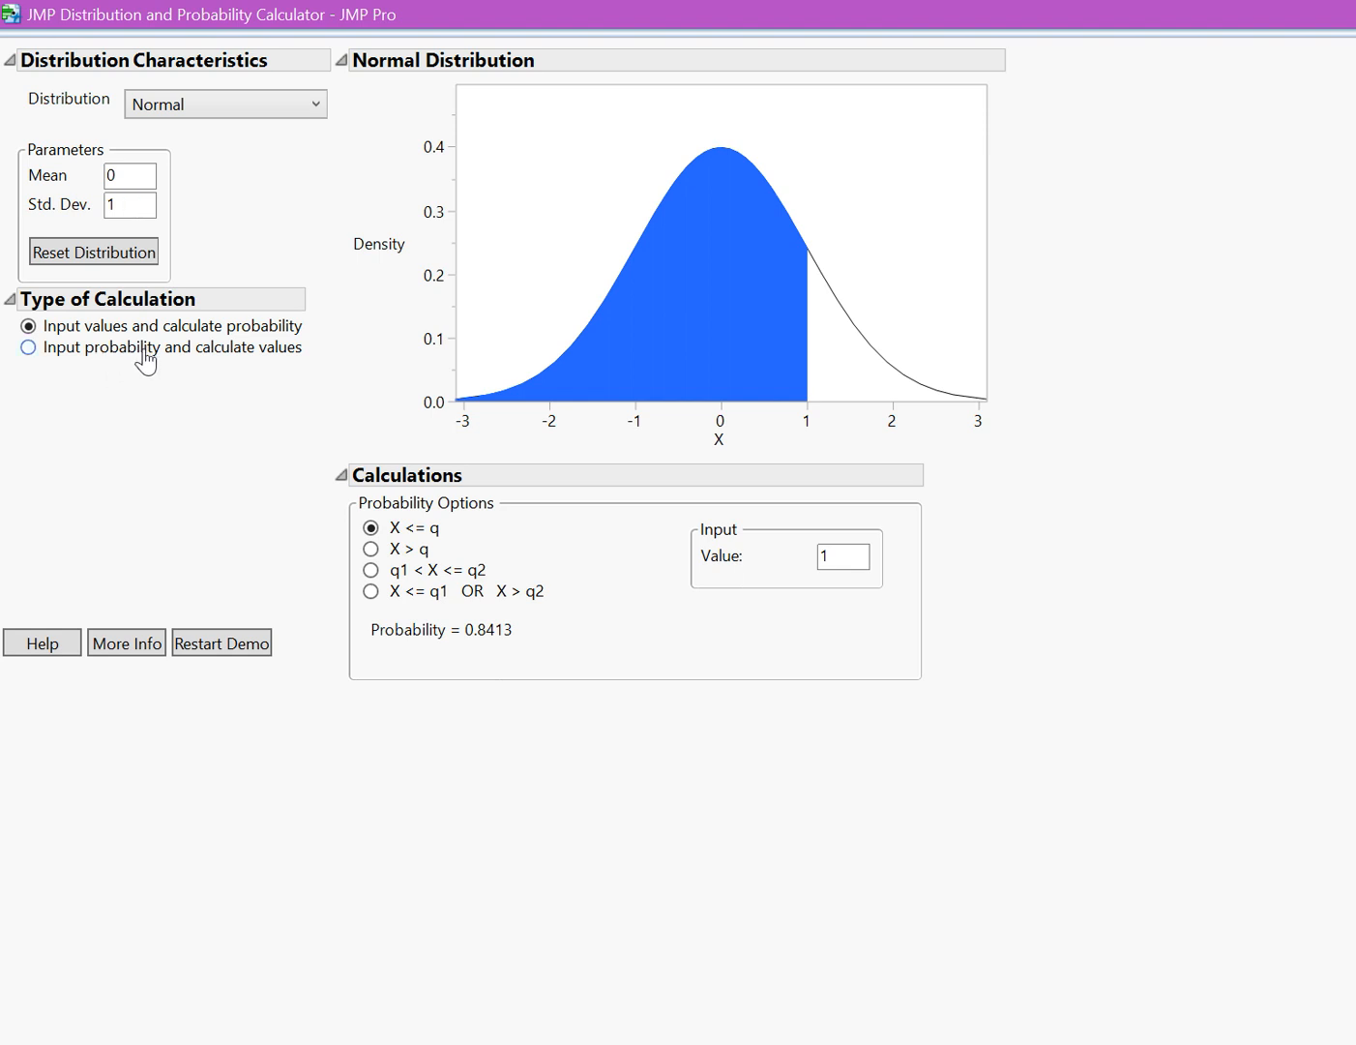
pyautogui.moveTo(292, 355)
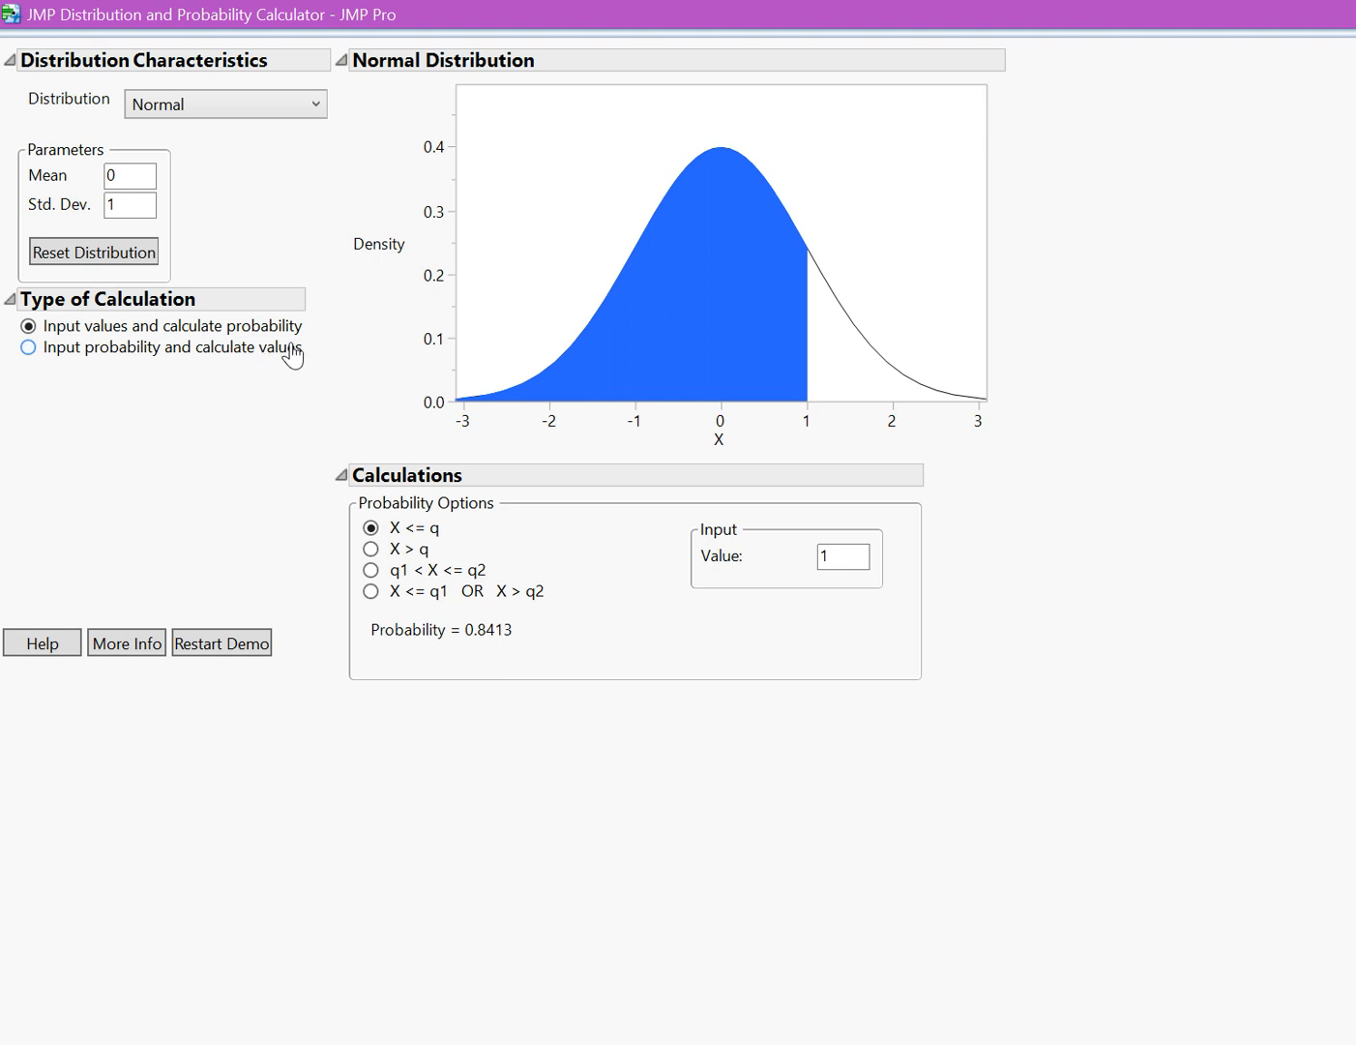
pyautogui.moveTo(278, 363)
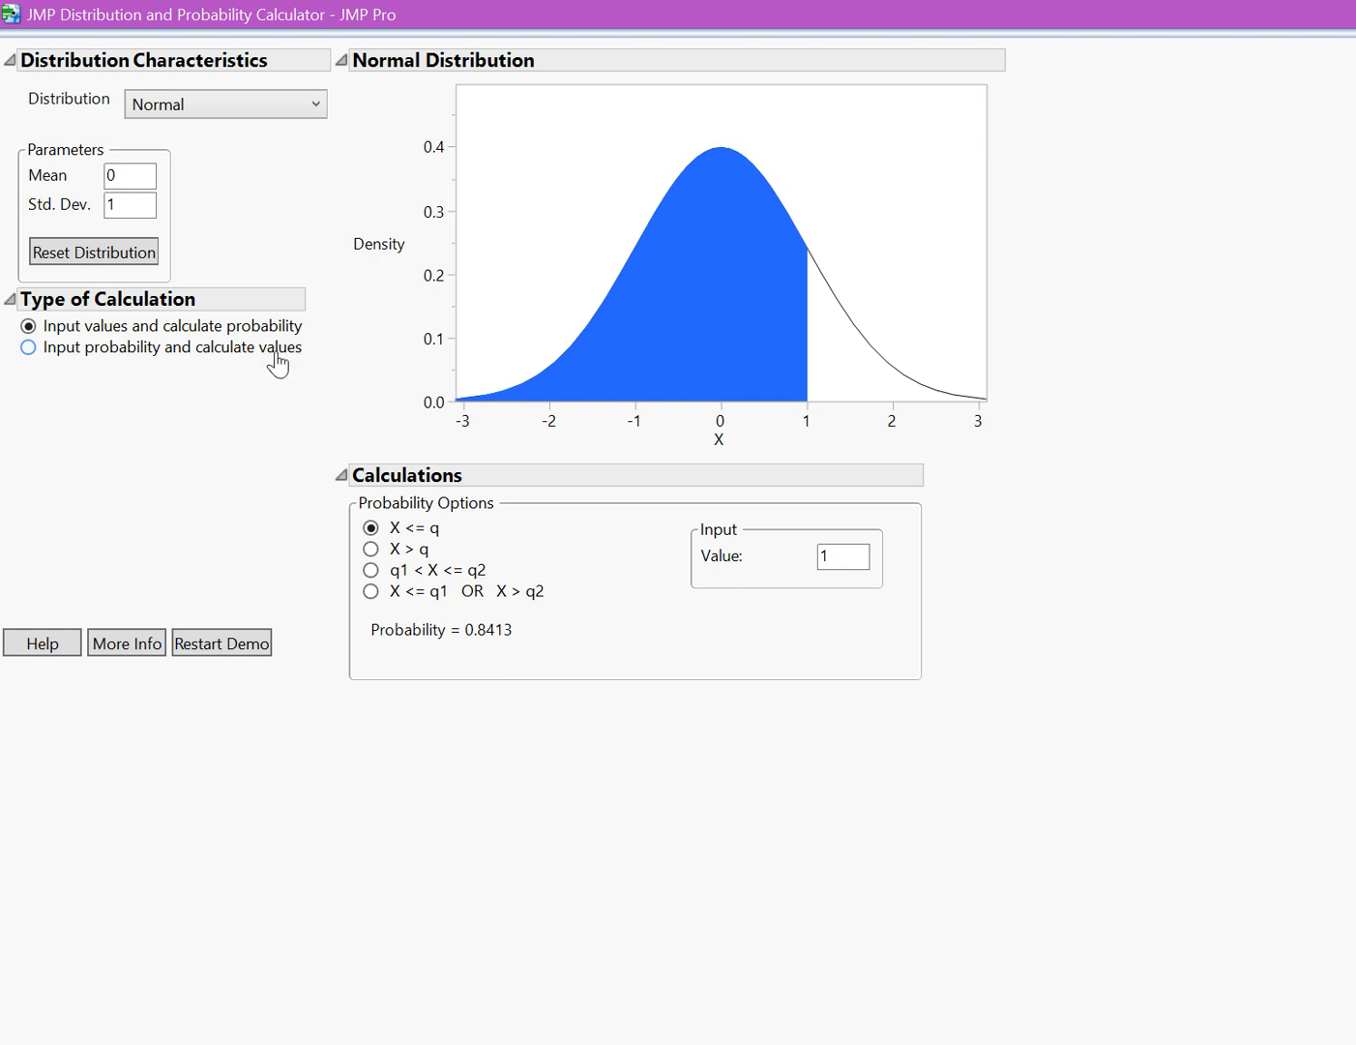
# Compute values from a central probability of .98, giving -2.3263 to 2.3263.
pyautogui.click(22, 348)
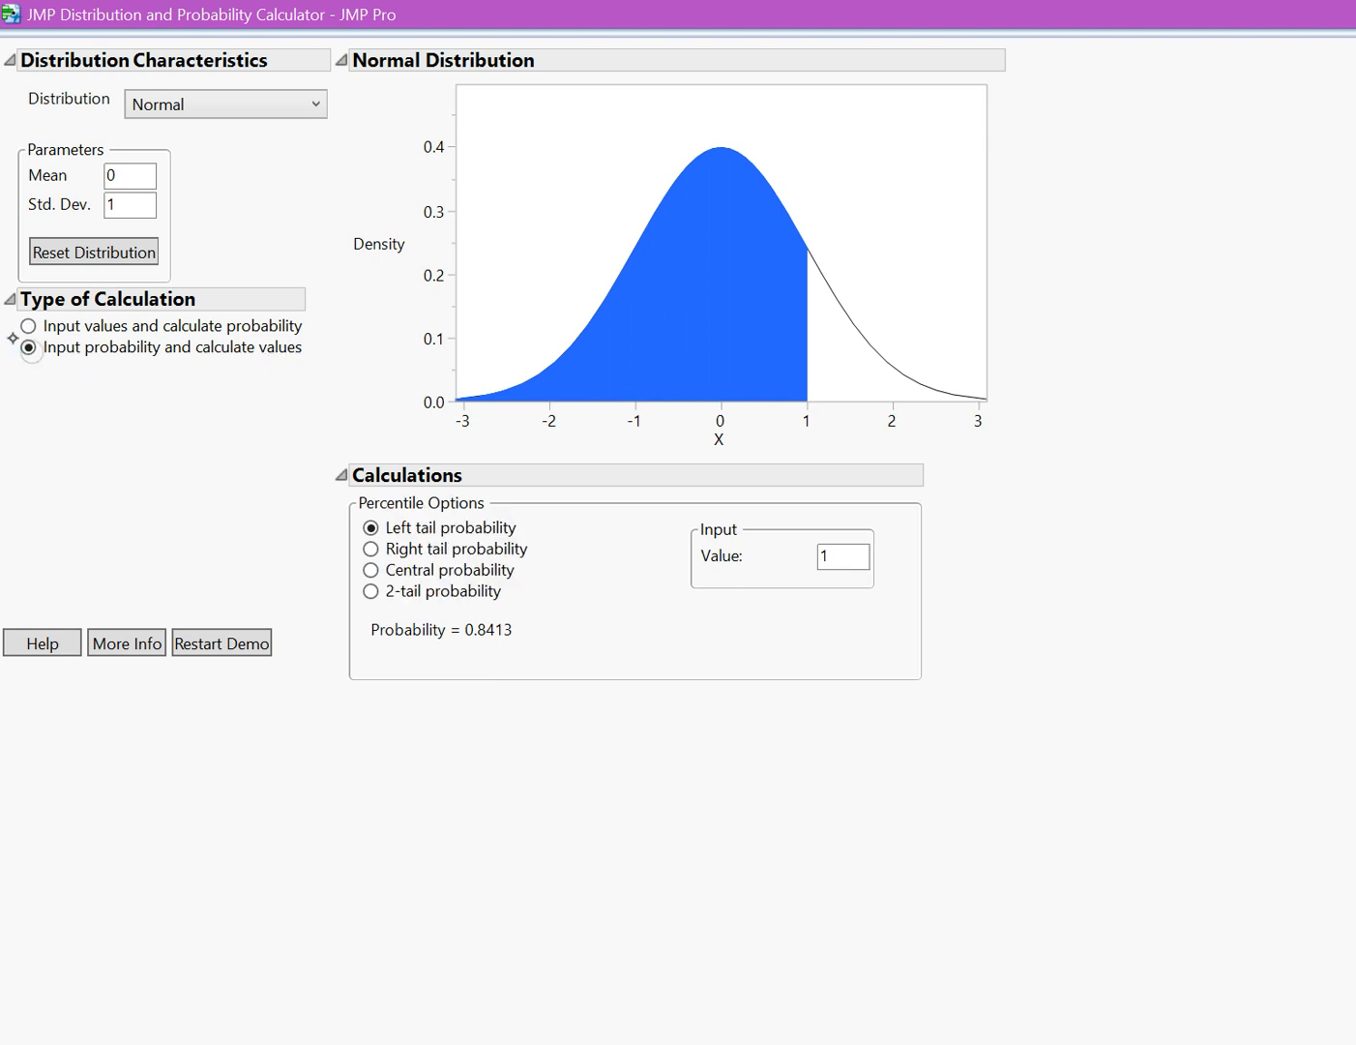
pyautogui.click(28, 347)
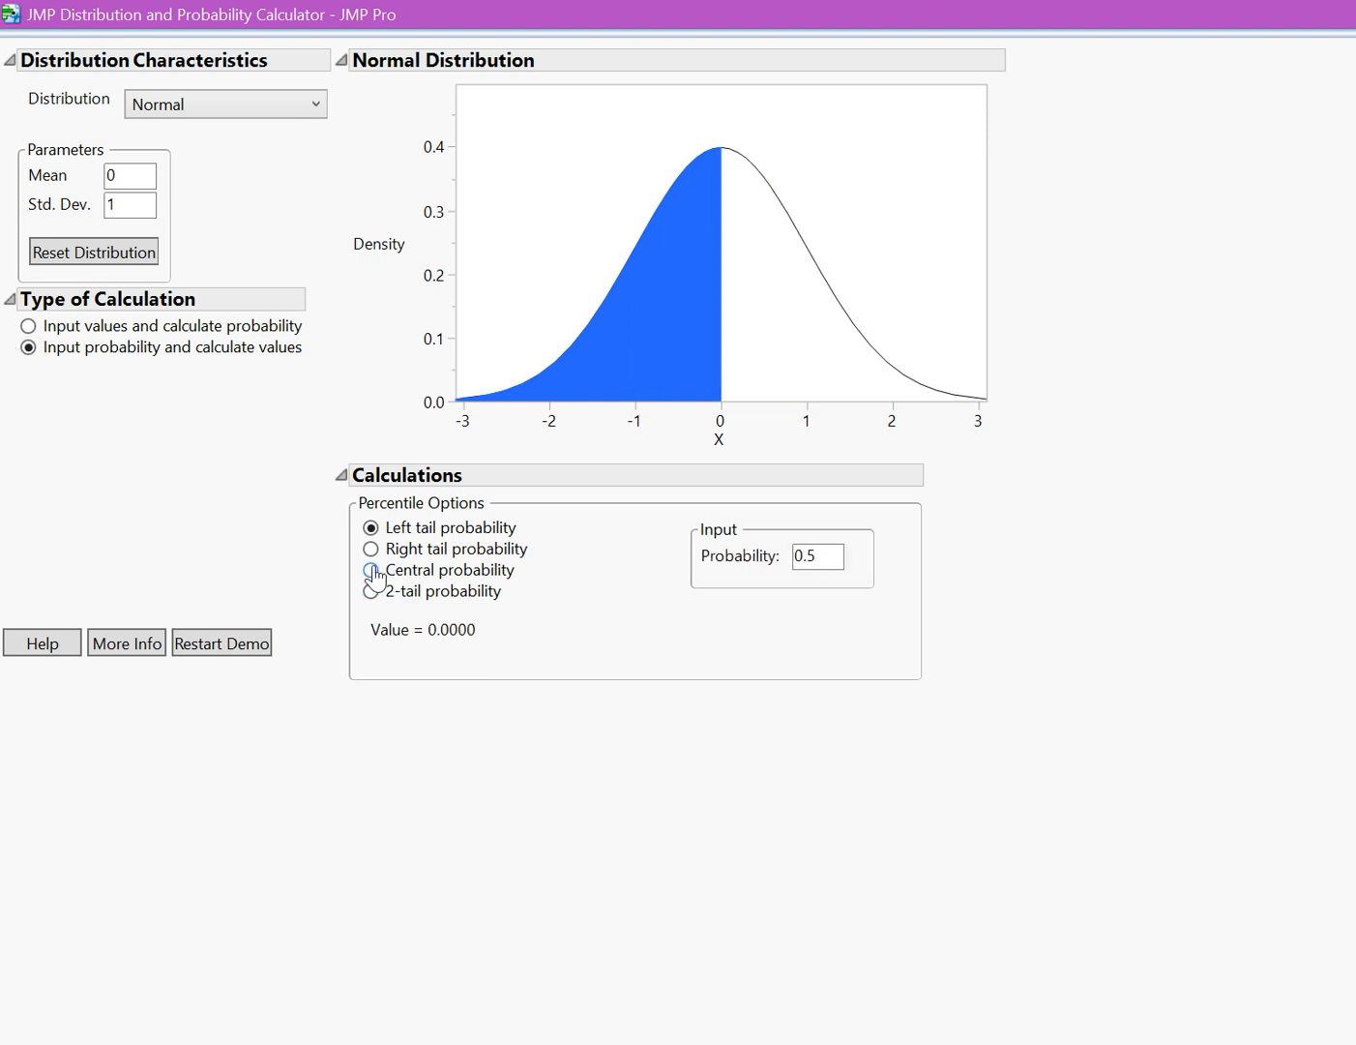
pyautogui.click(371, 570)
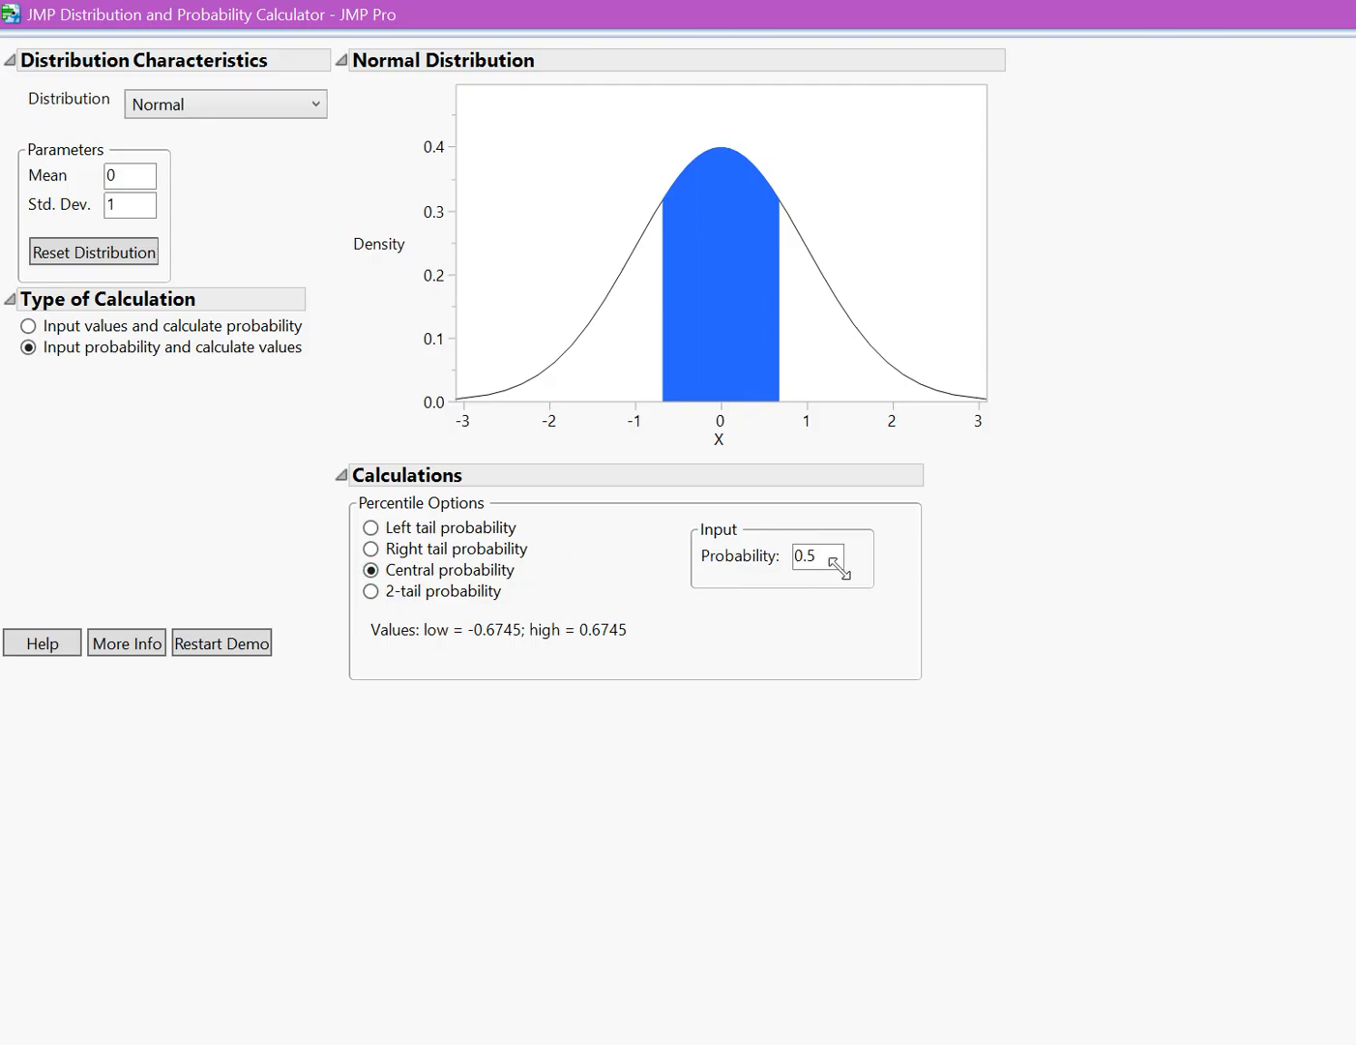
pyautogui.click(819, 556)
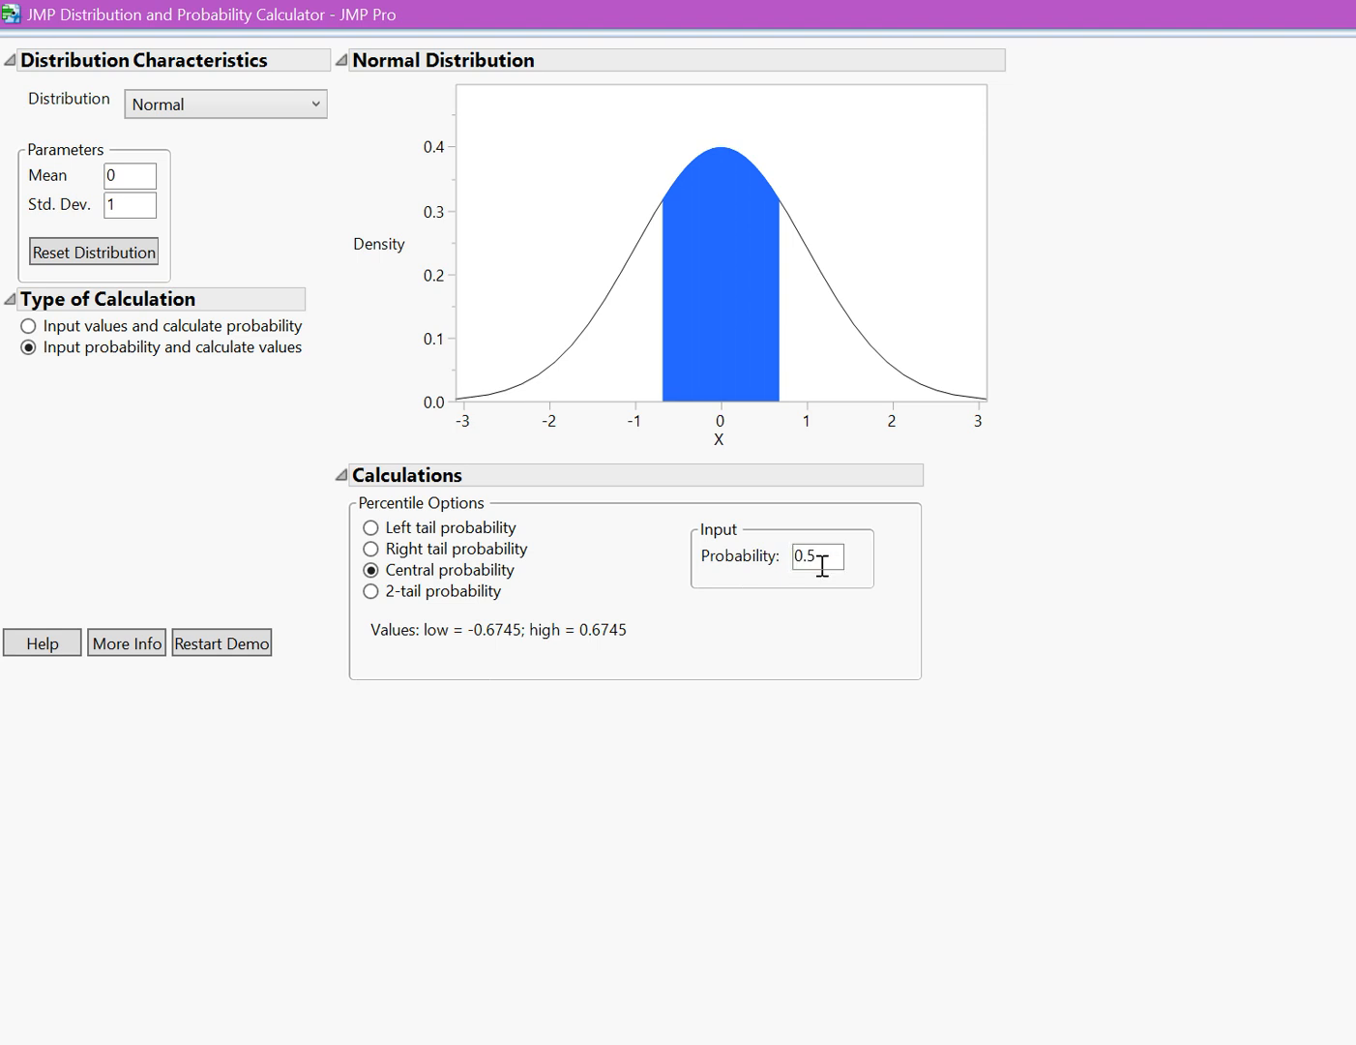
pyautogui.write('.98')
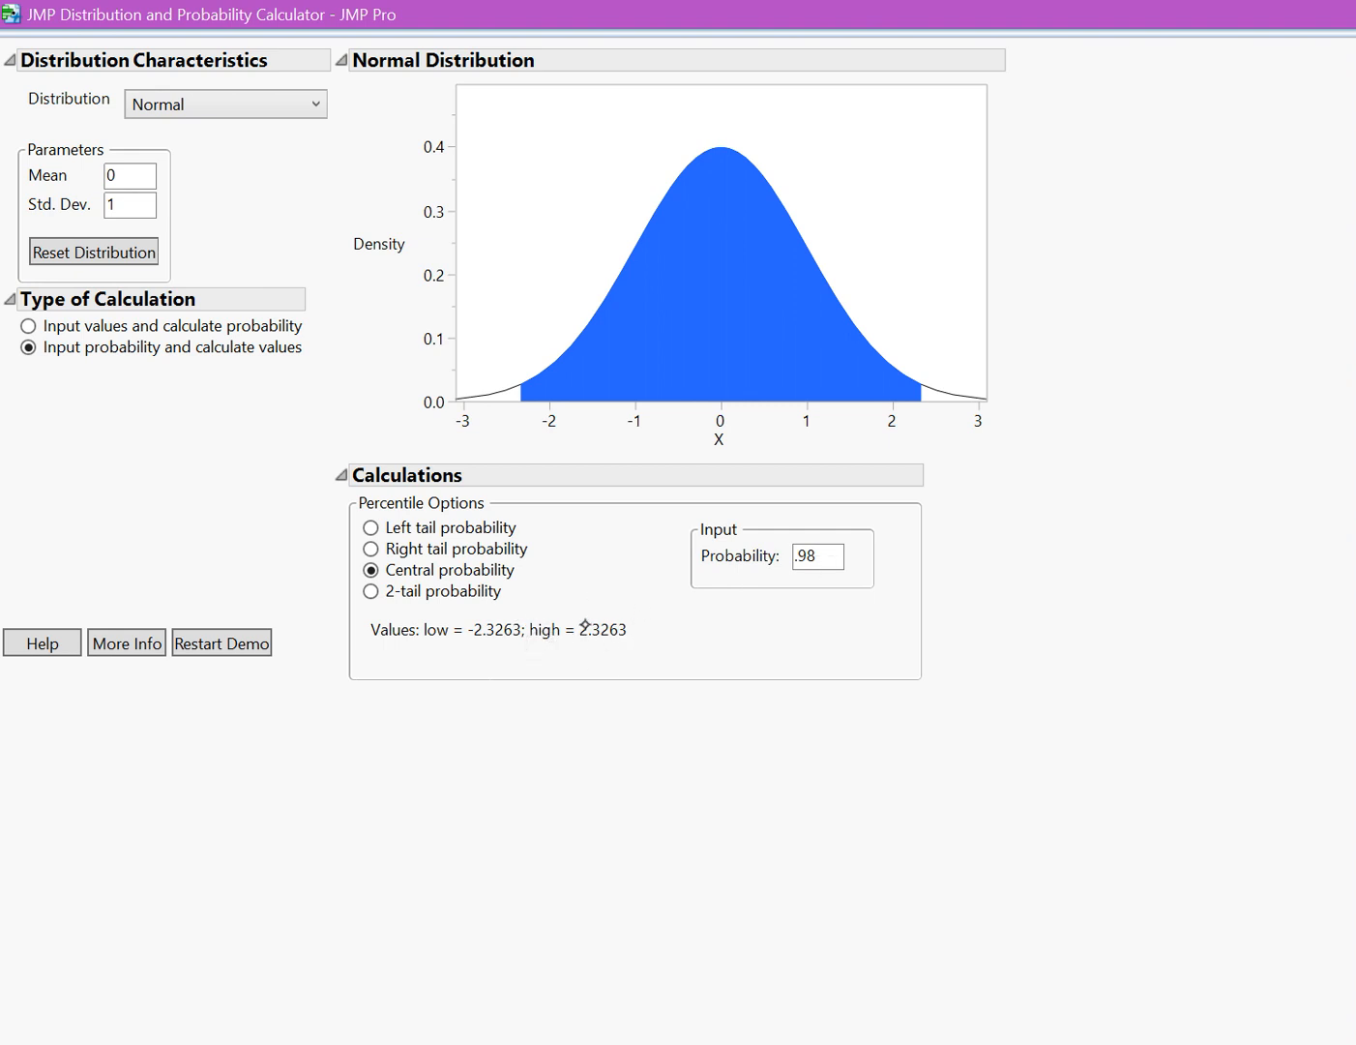
pyautogui.moveTo(737, 296)
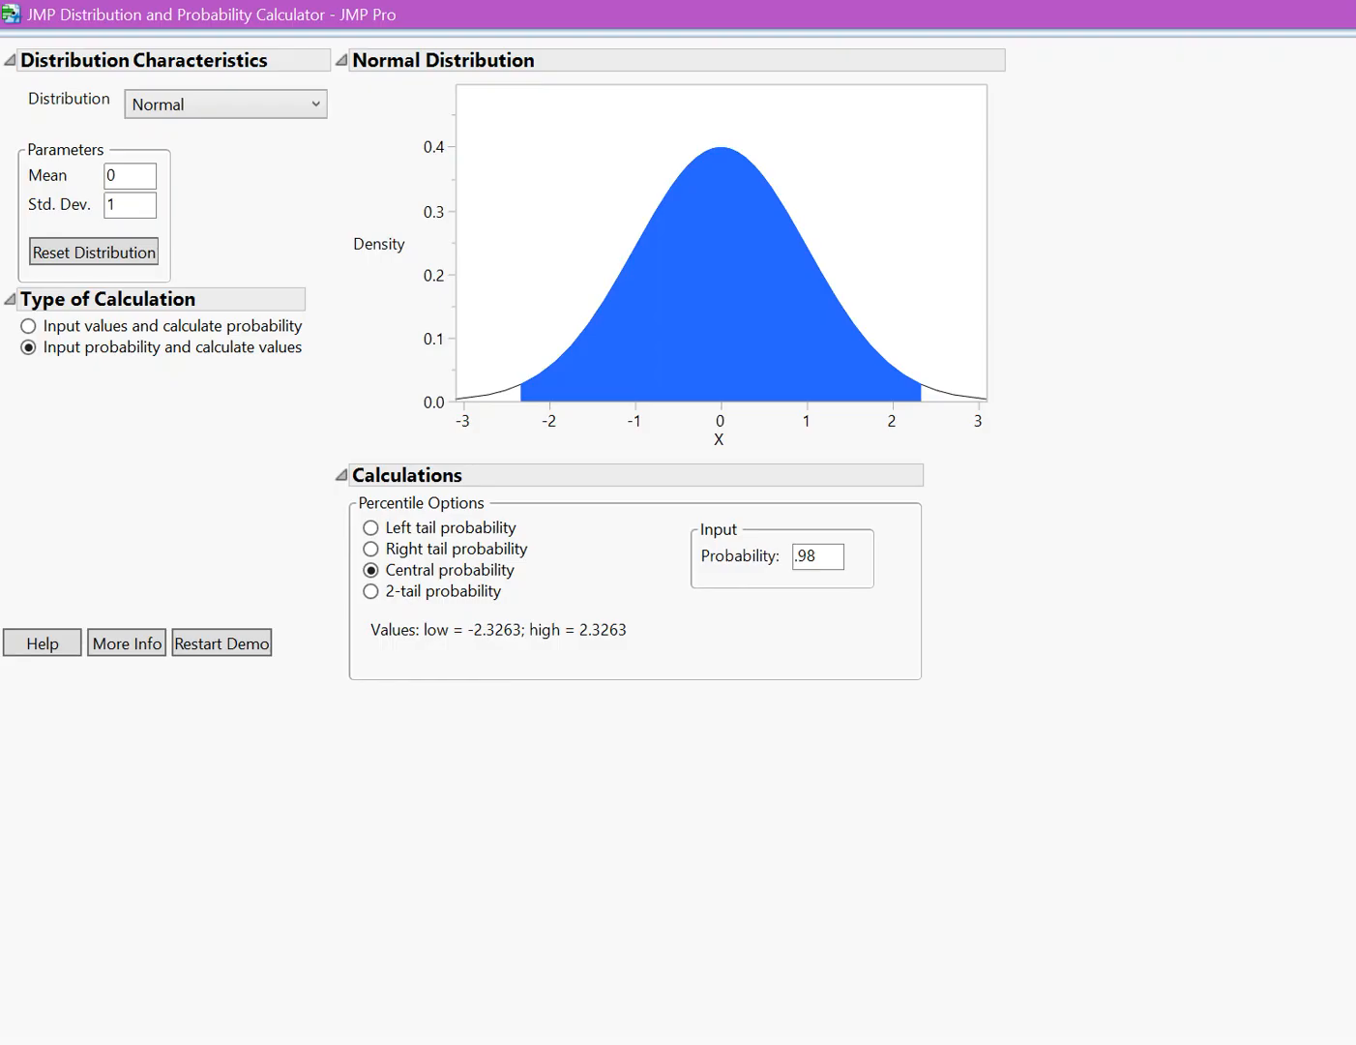
pyautogui.moveTo(909, 425)
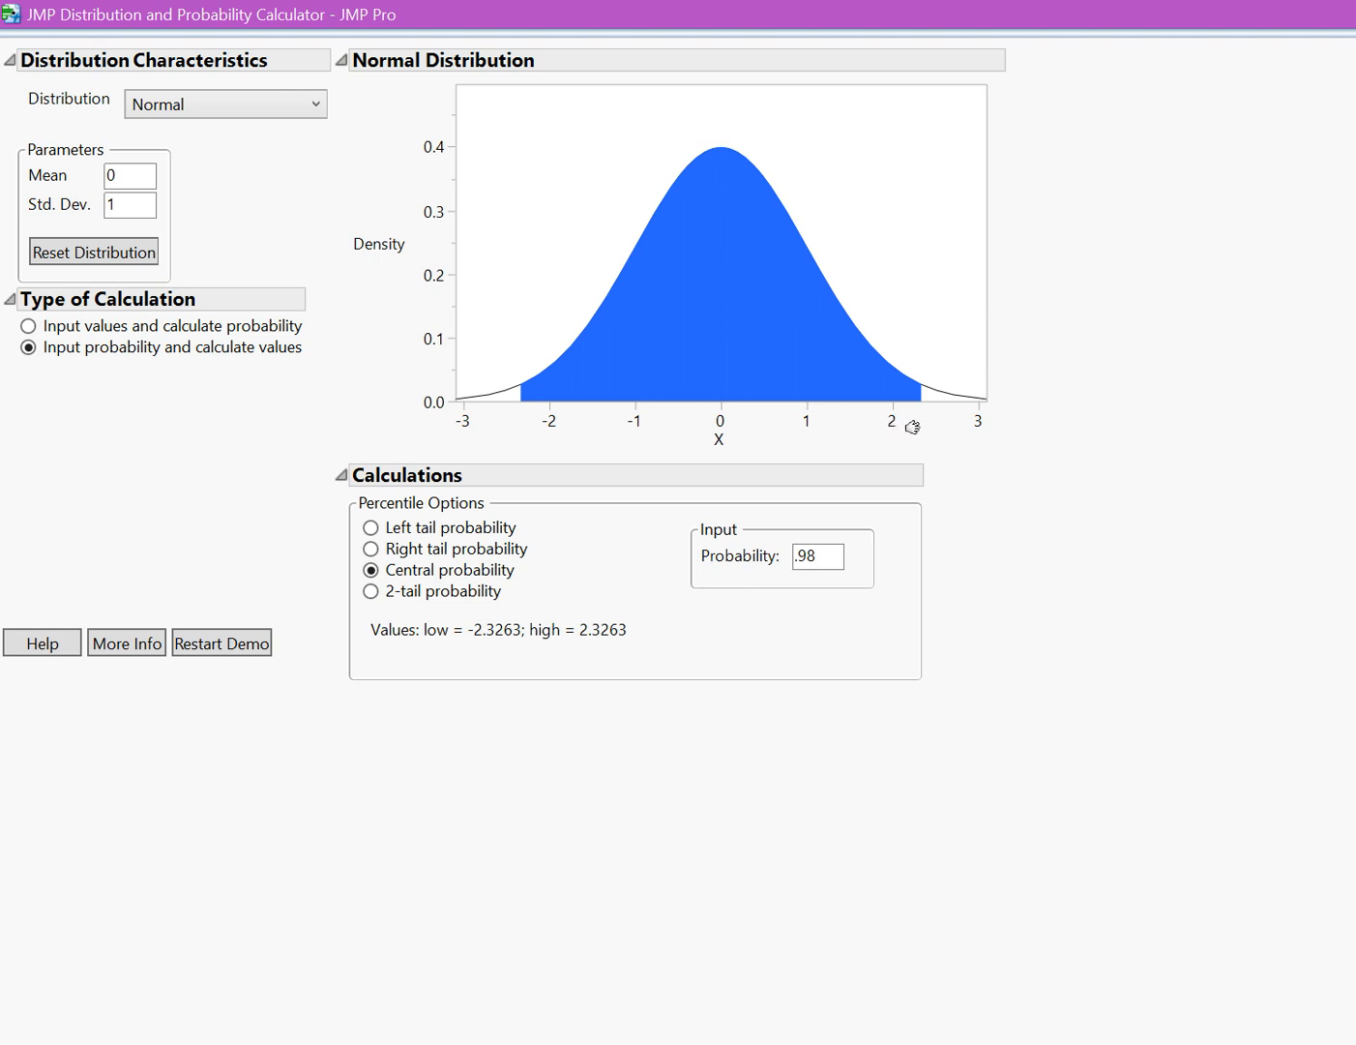
pyautogui.moveTo(556, 414)
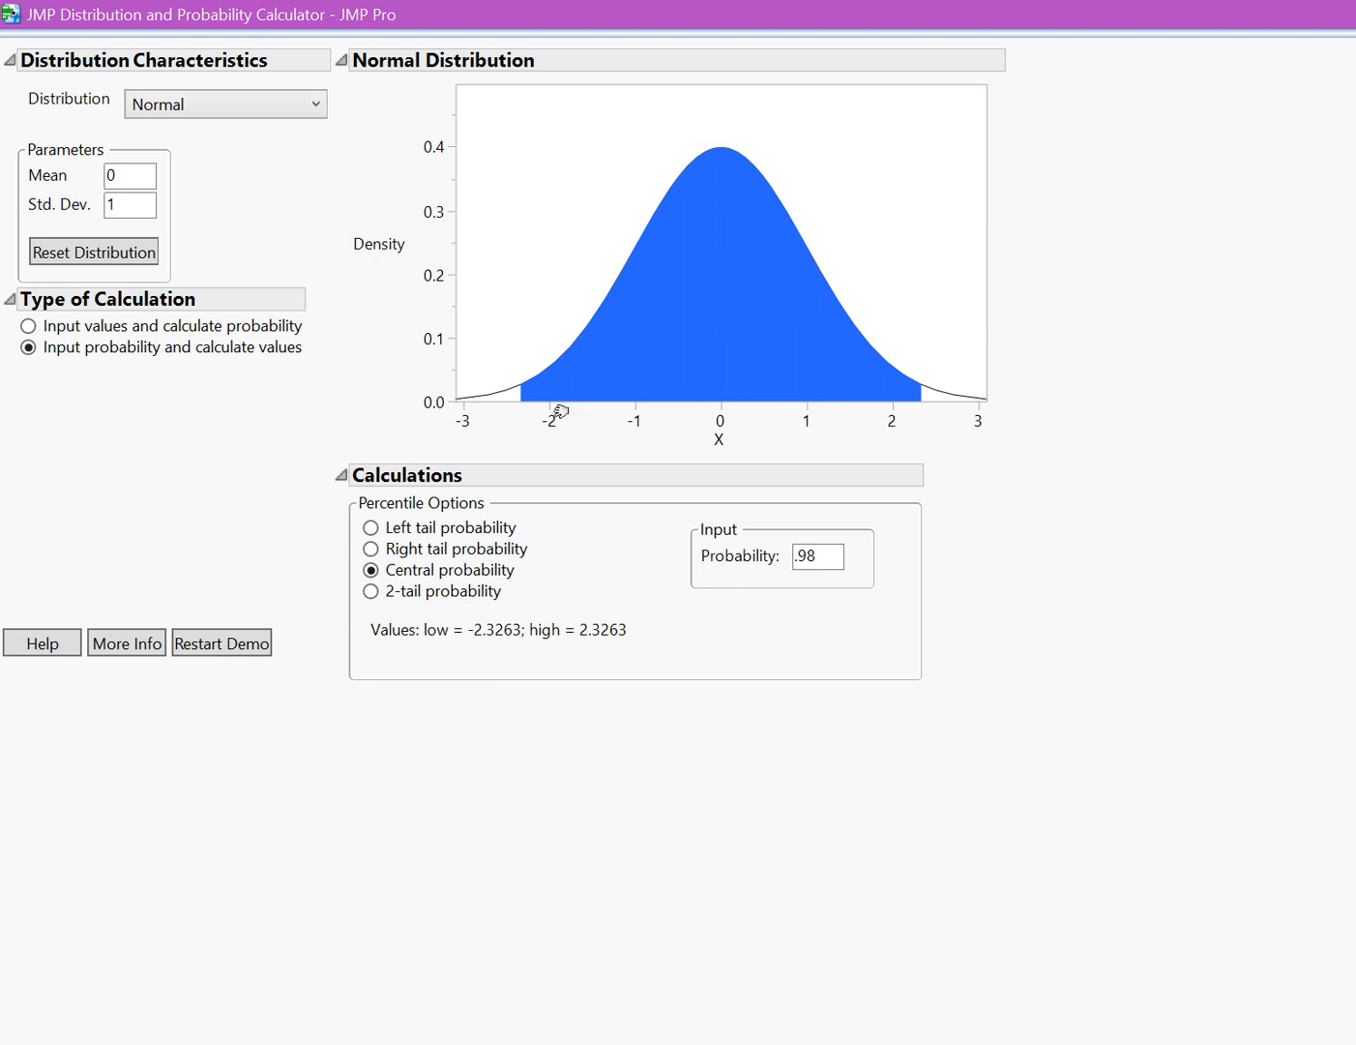
pyautogui.moveTo(630, 313)
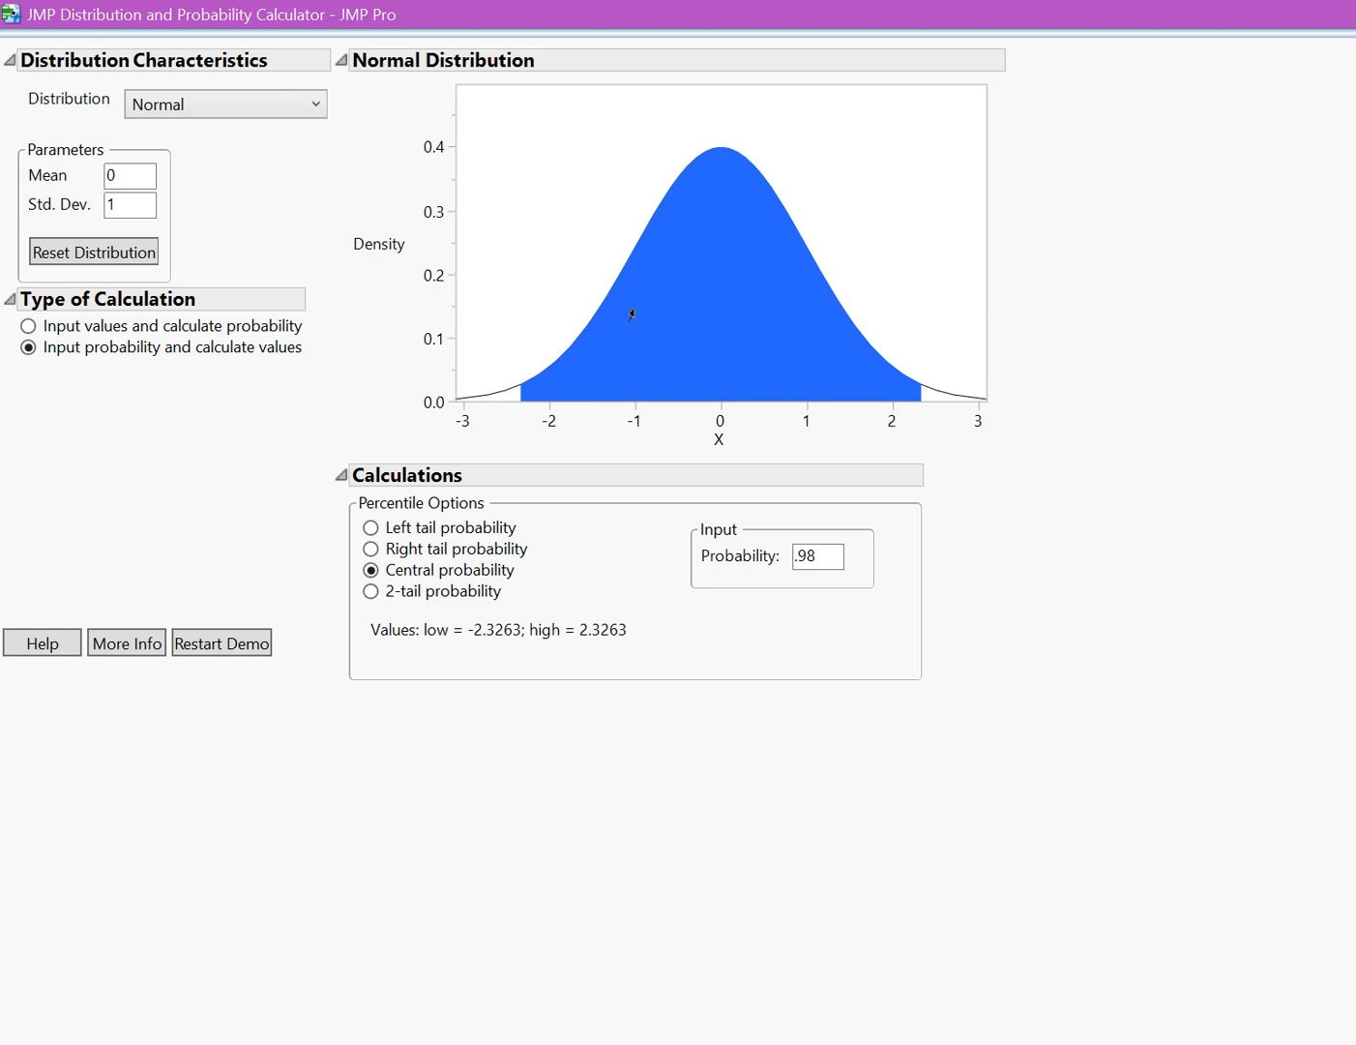
pyautogui.moveTo(694, 309)
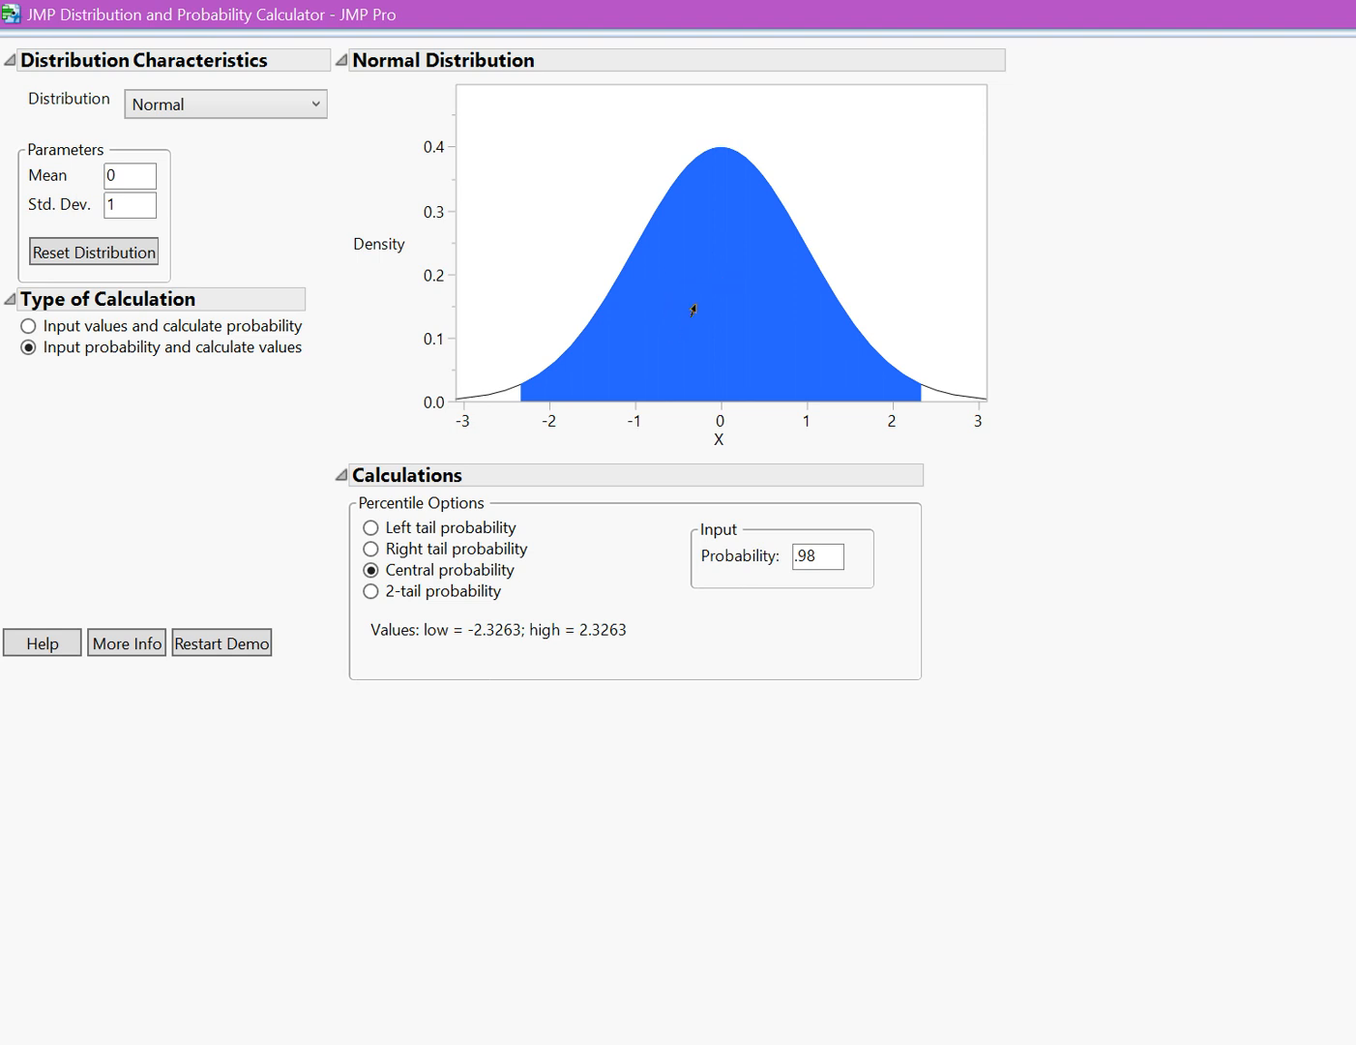
pyautogui.moveTo(814, 322)
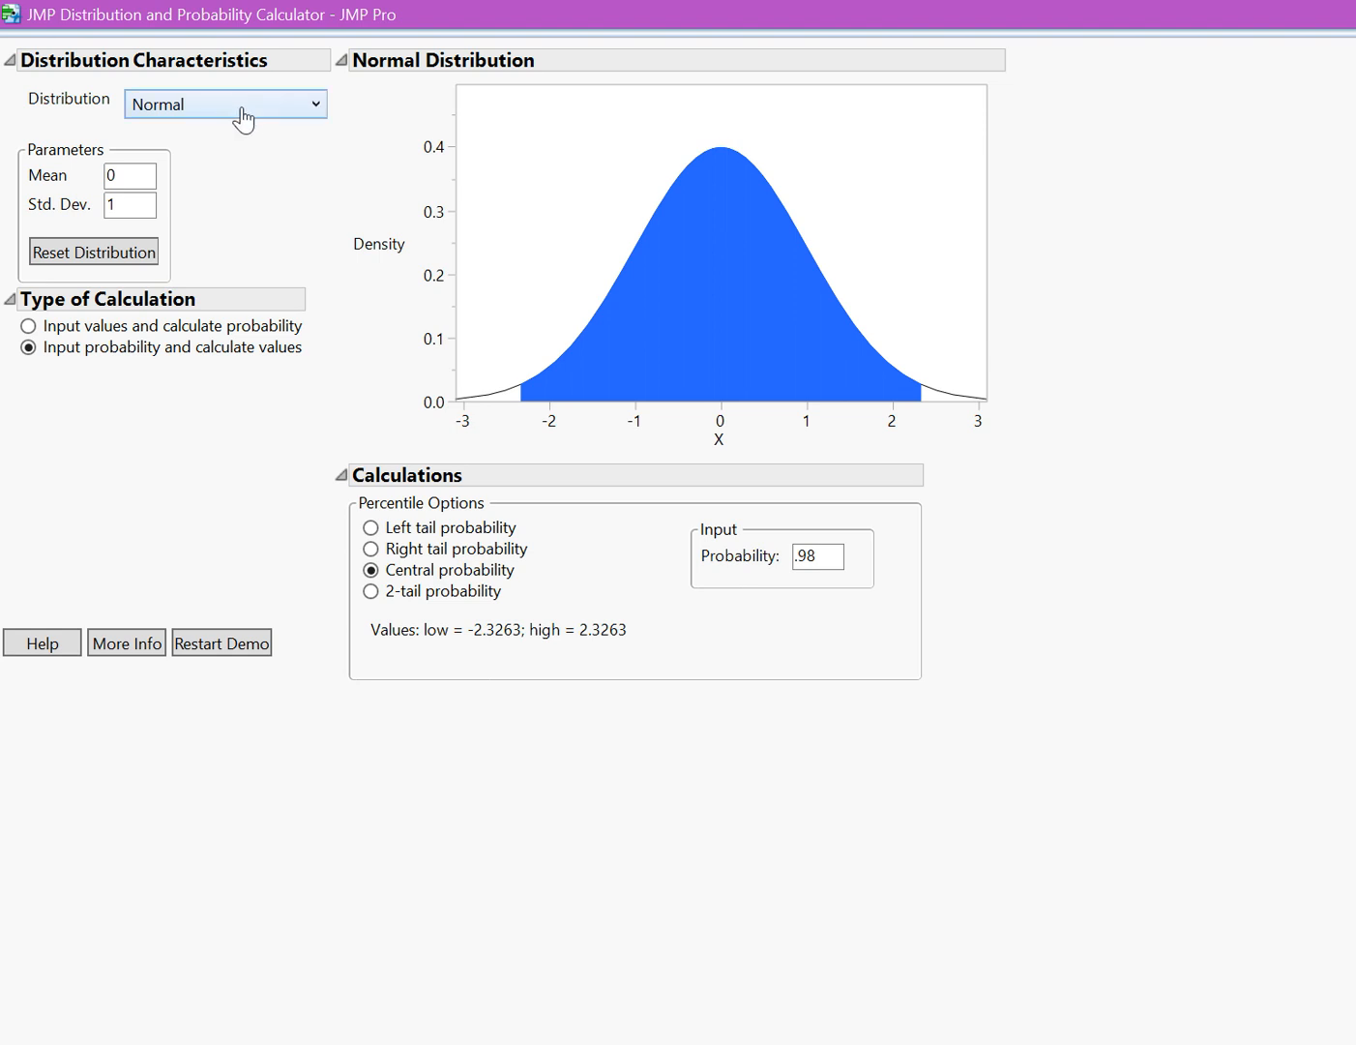
pyautogui.moveTo(143, 214)
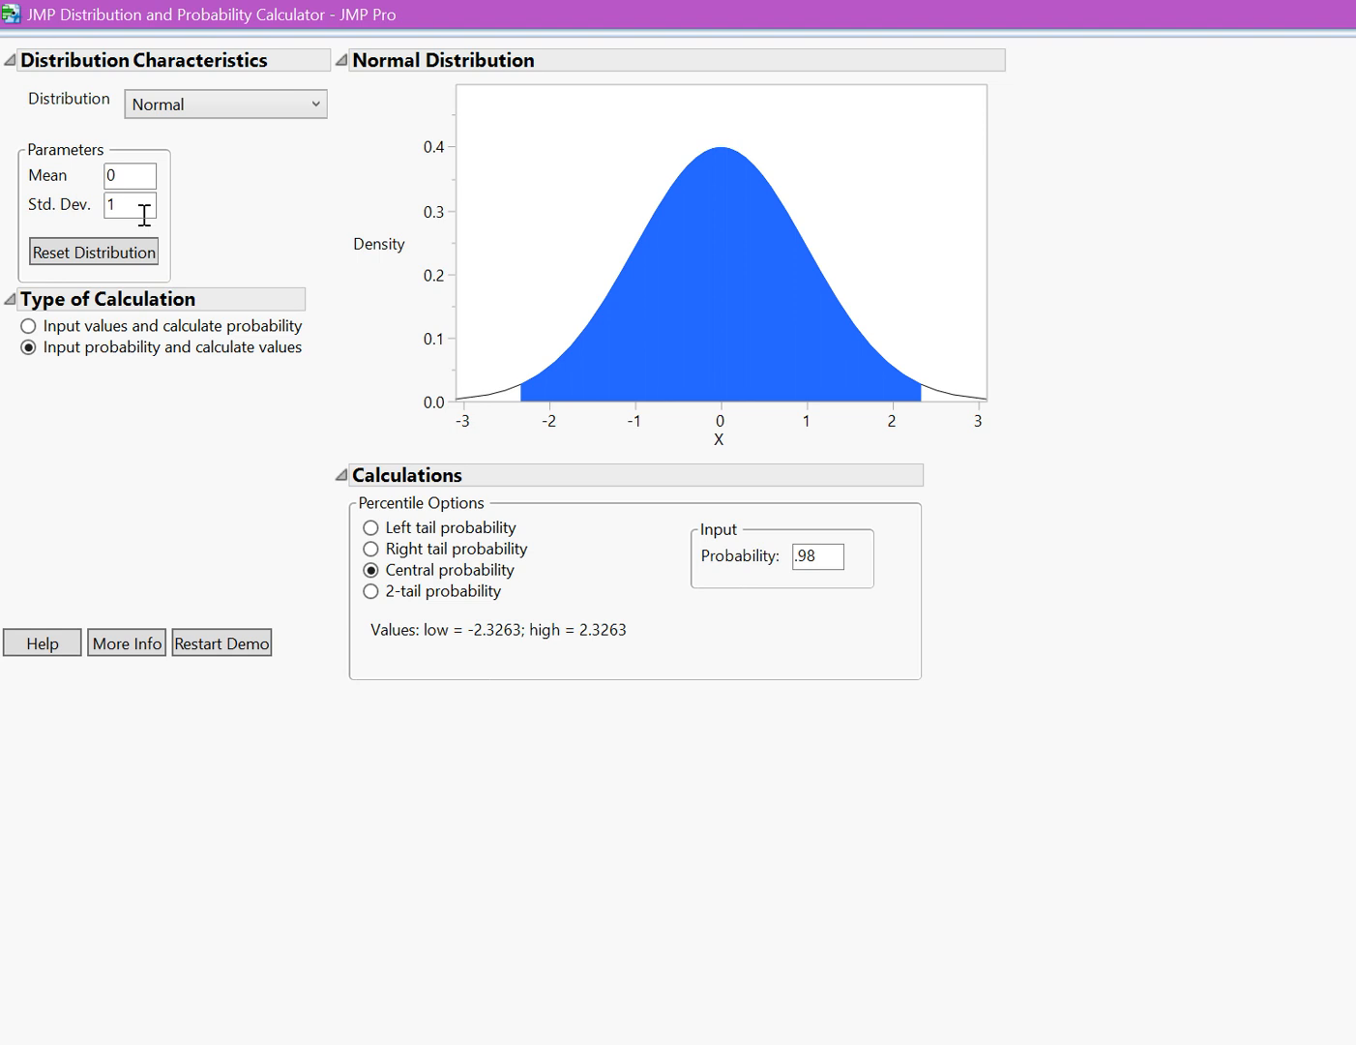
pyautogui.moveTo(147, 368)
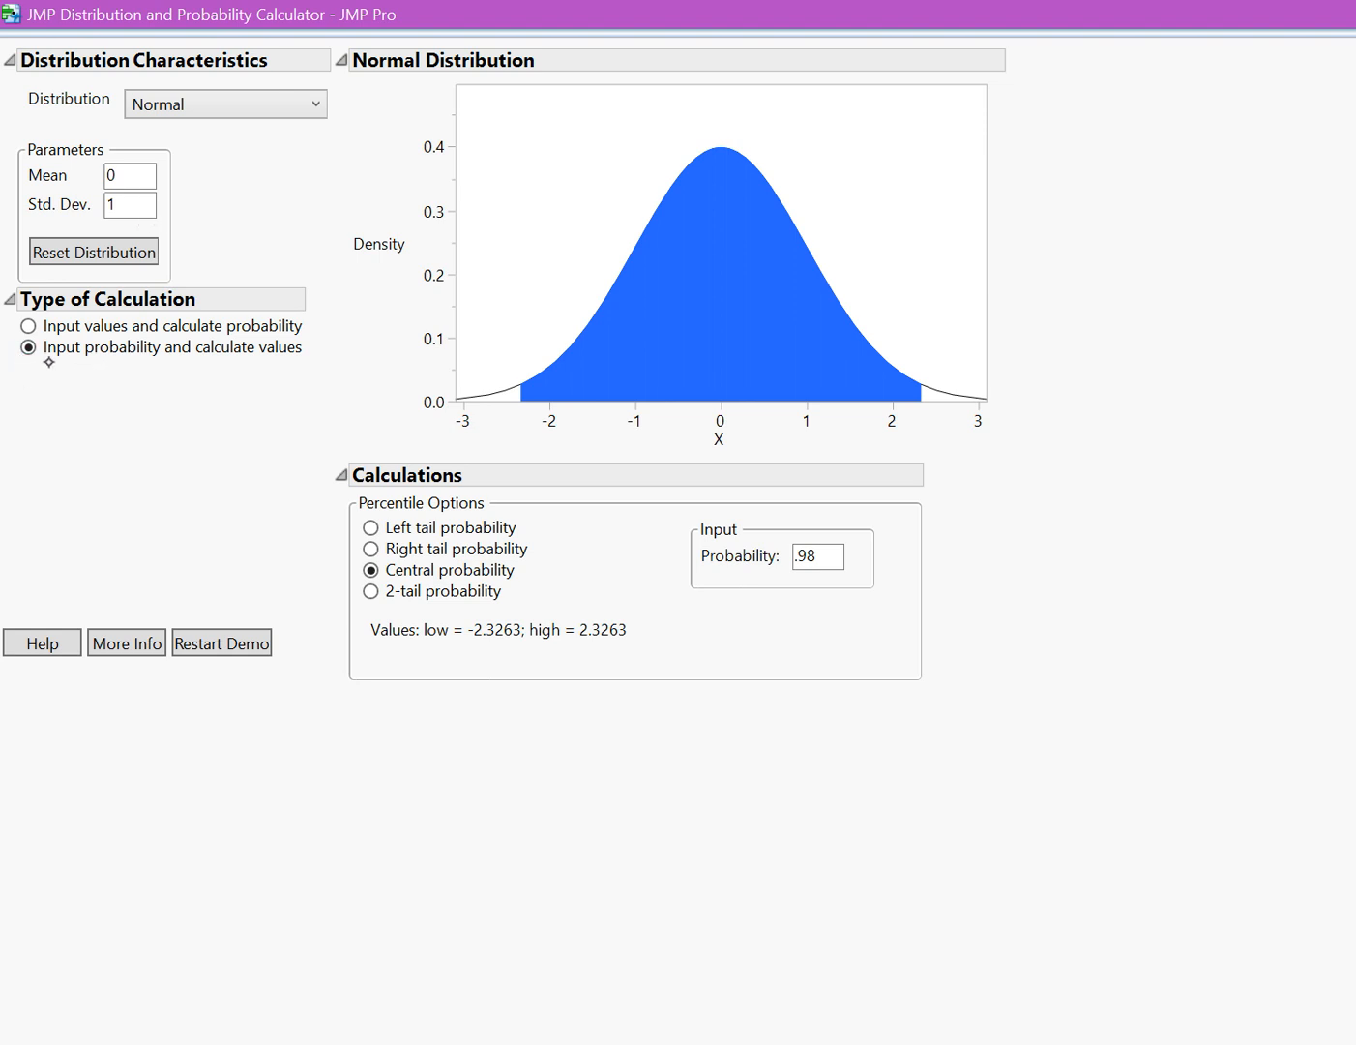
pyautogui.moveTo(77, 368)
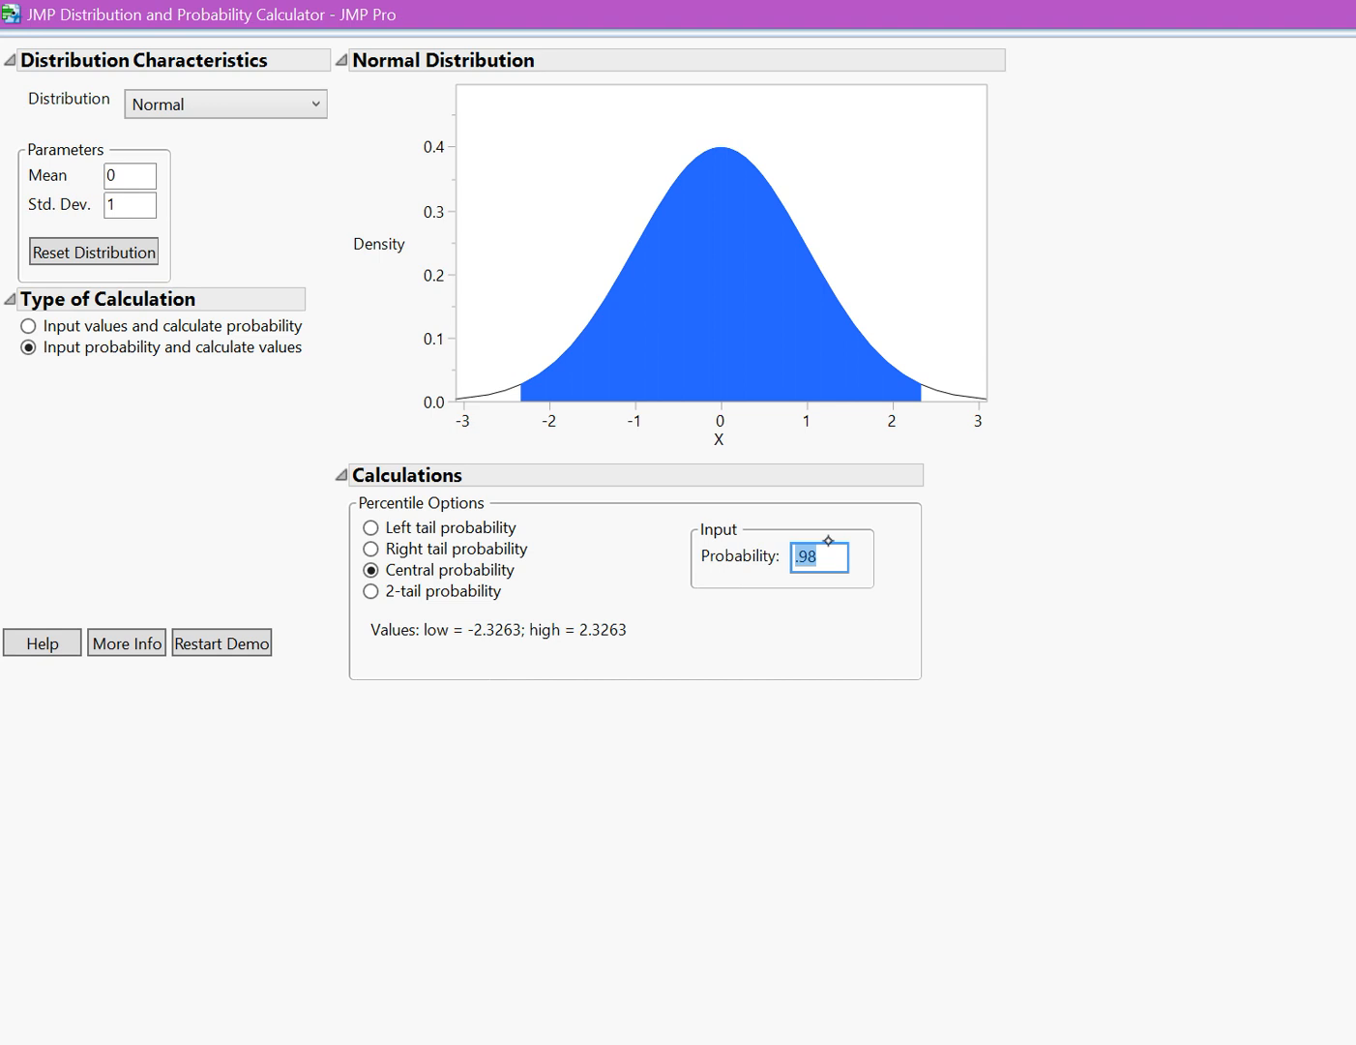
# Change the central probability to .92, giving cutoffs -1.7507 and 1.7507.
pyautogui.write('.92')
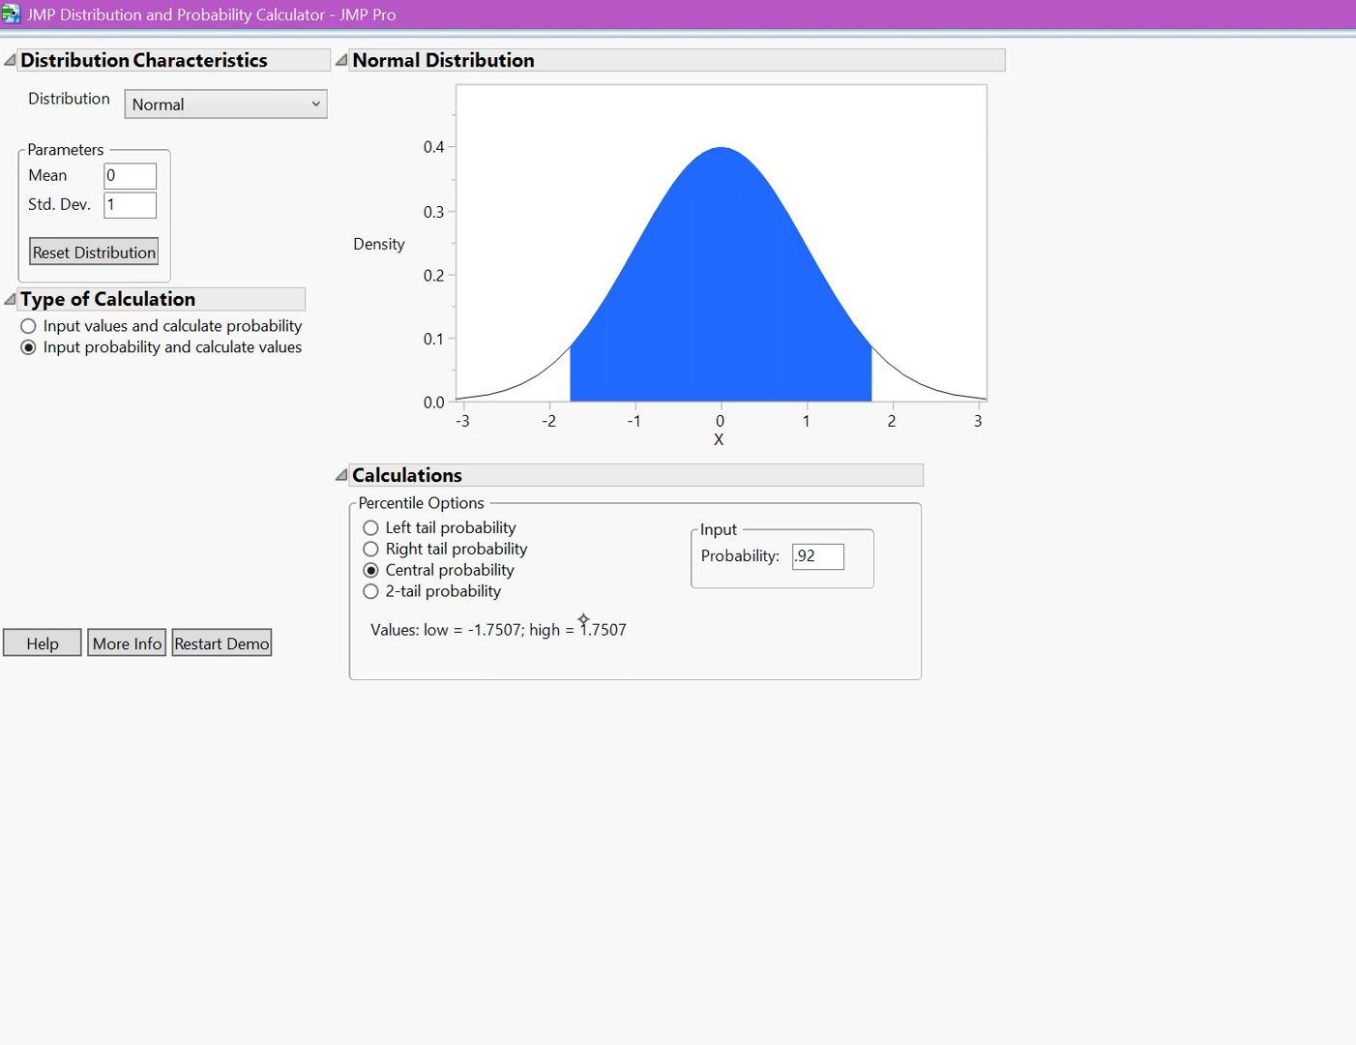
pyautogui.moveTo(648, 596)
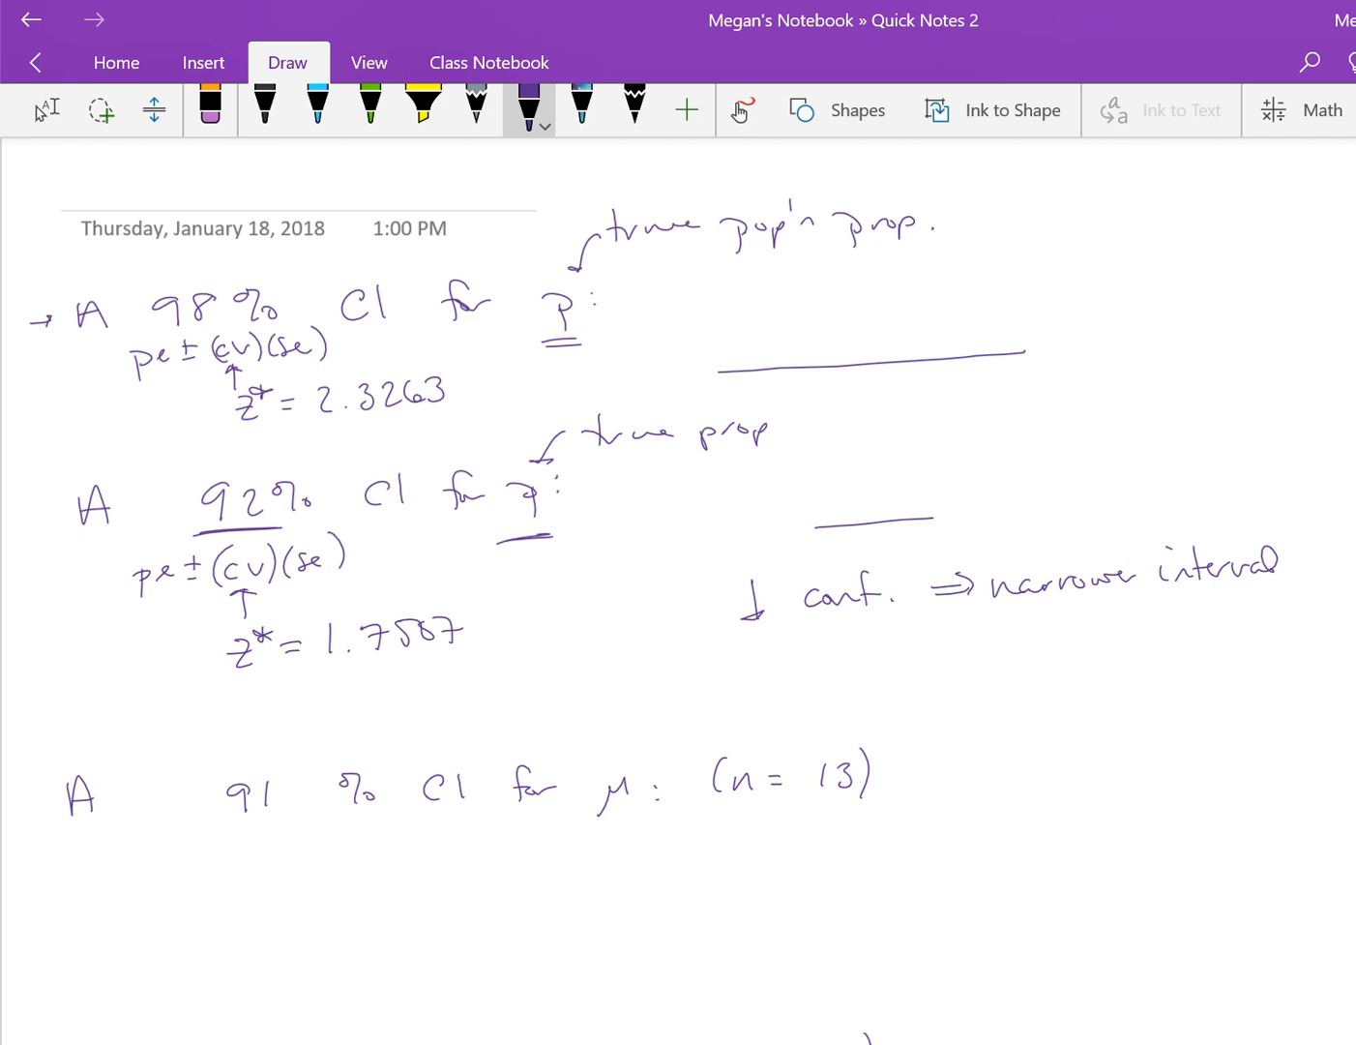
# Handwrite pe ± (cv)(se), t*, and 'need df = 13-1 = 12' under the 91% CI.
pyautogui.scroll(-3)
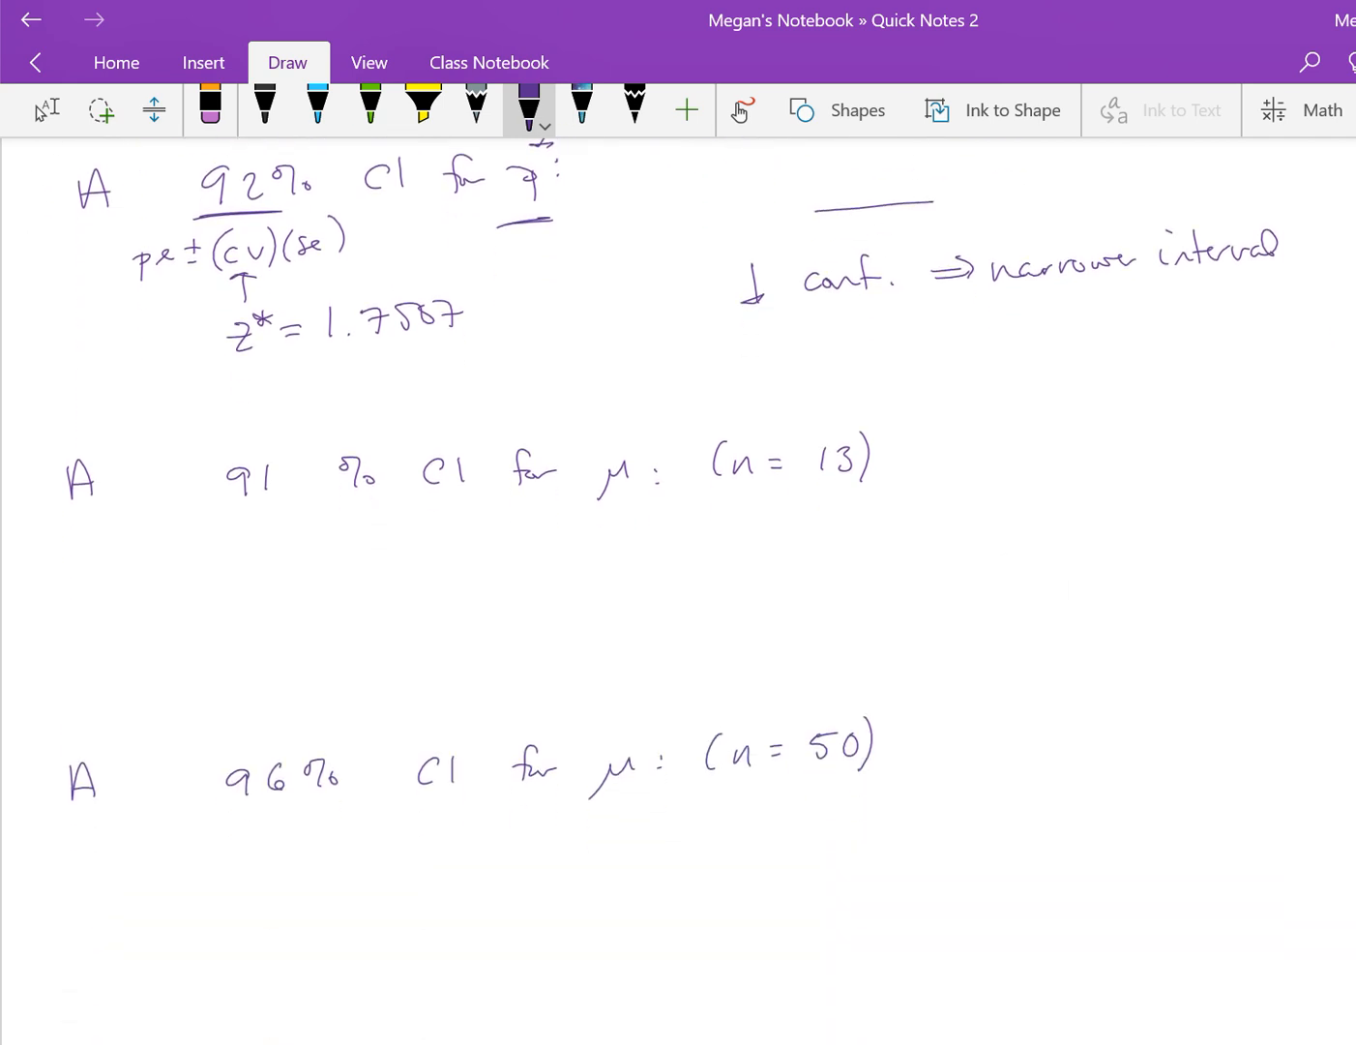
pyautogui.scroll(-3)
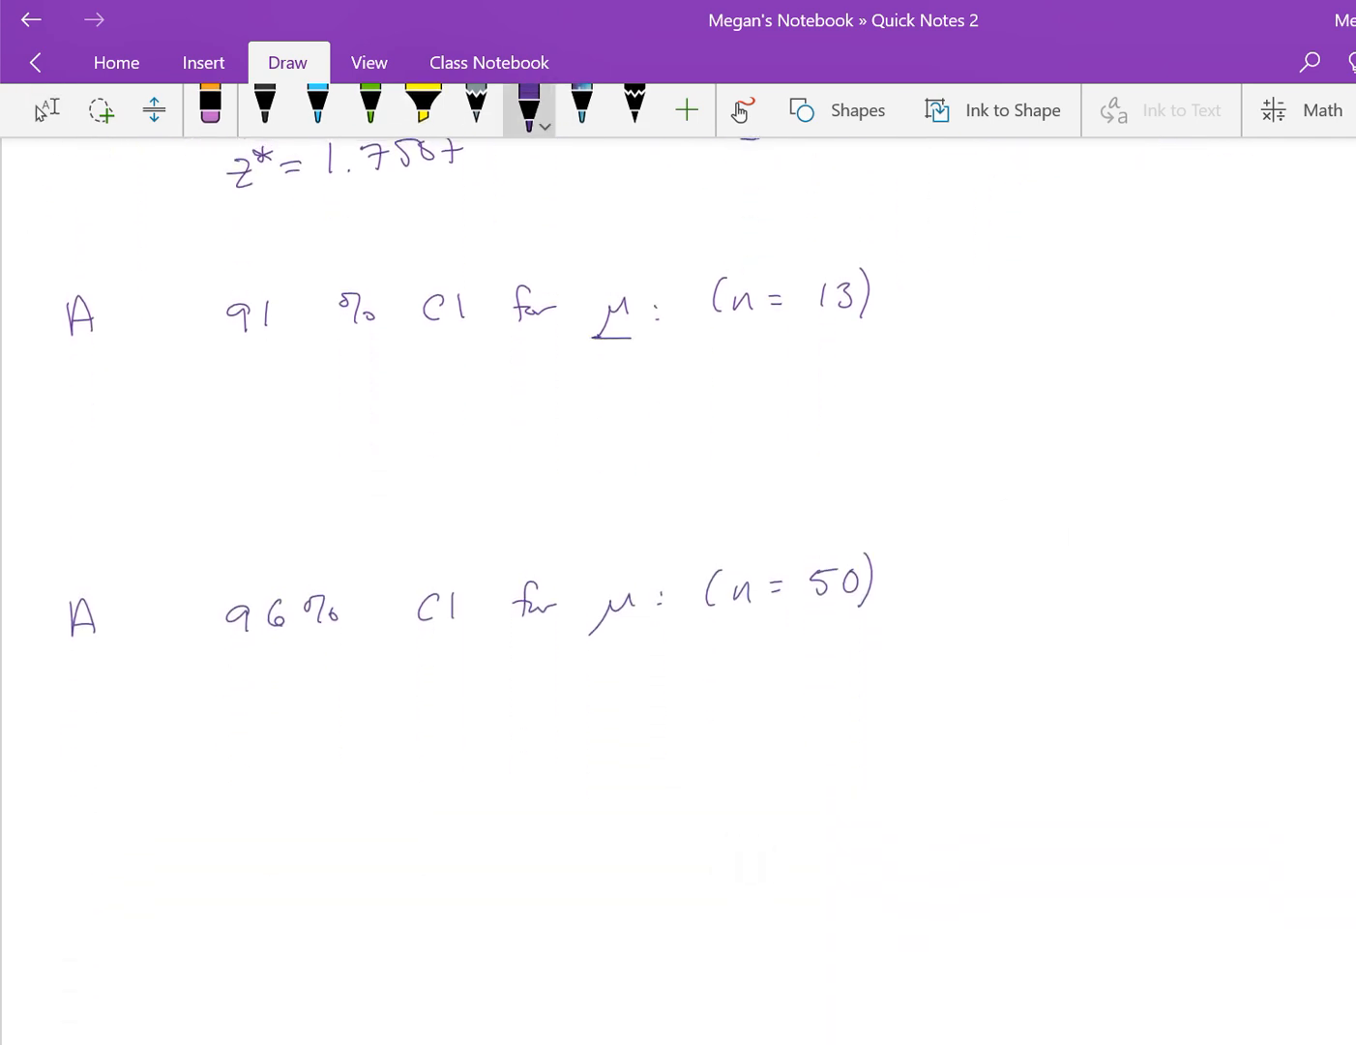
pyautogui.scroll(3)
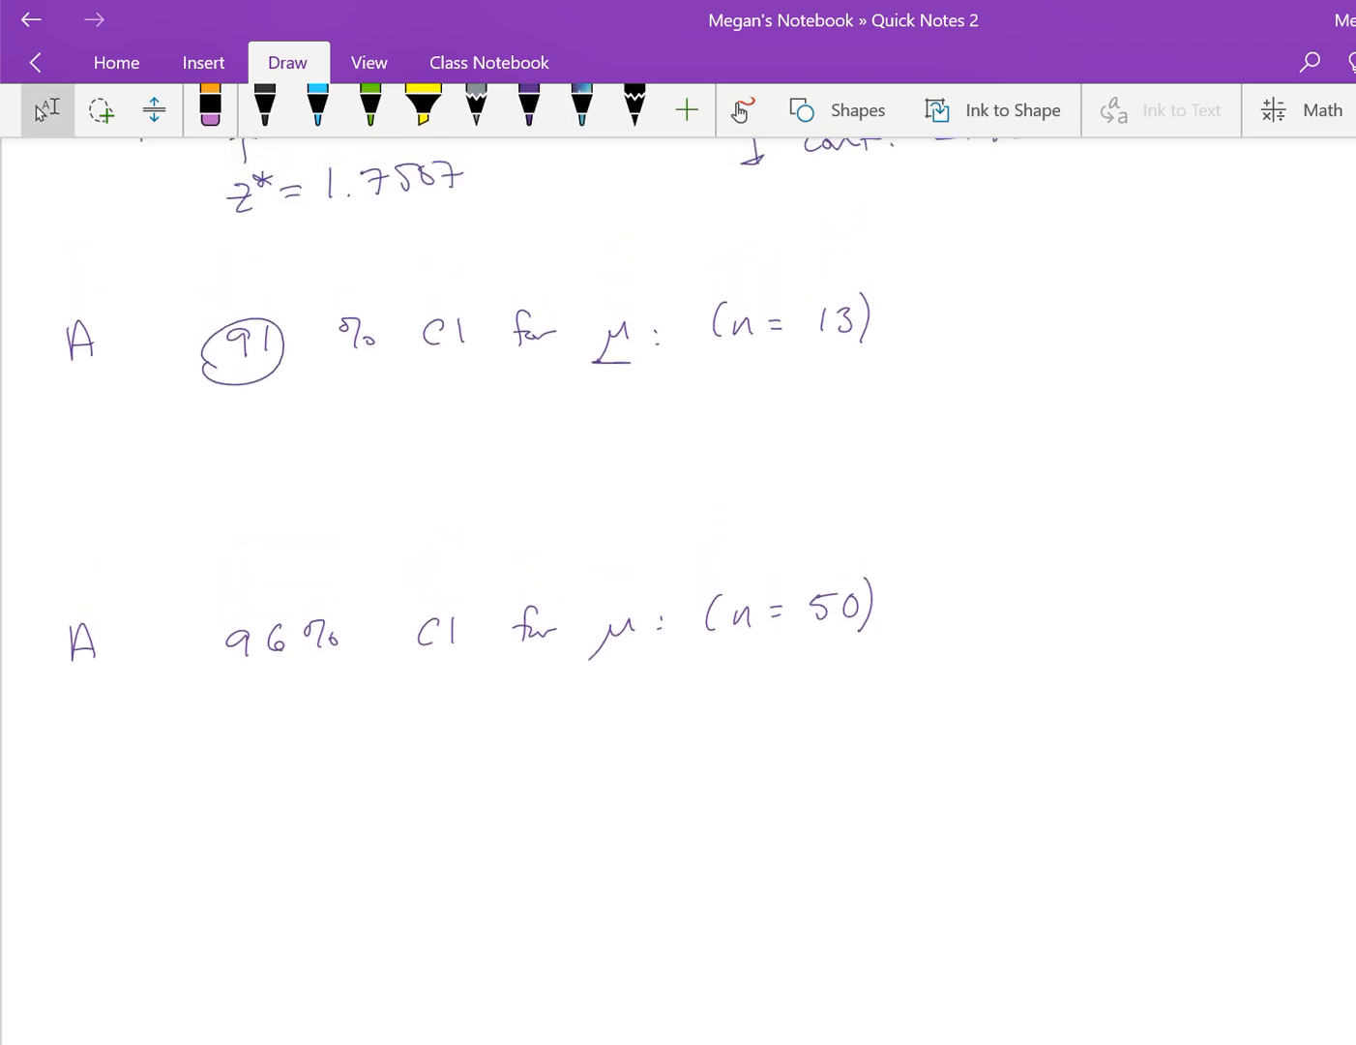
pyautogui.click(529, 109)
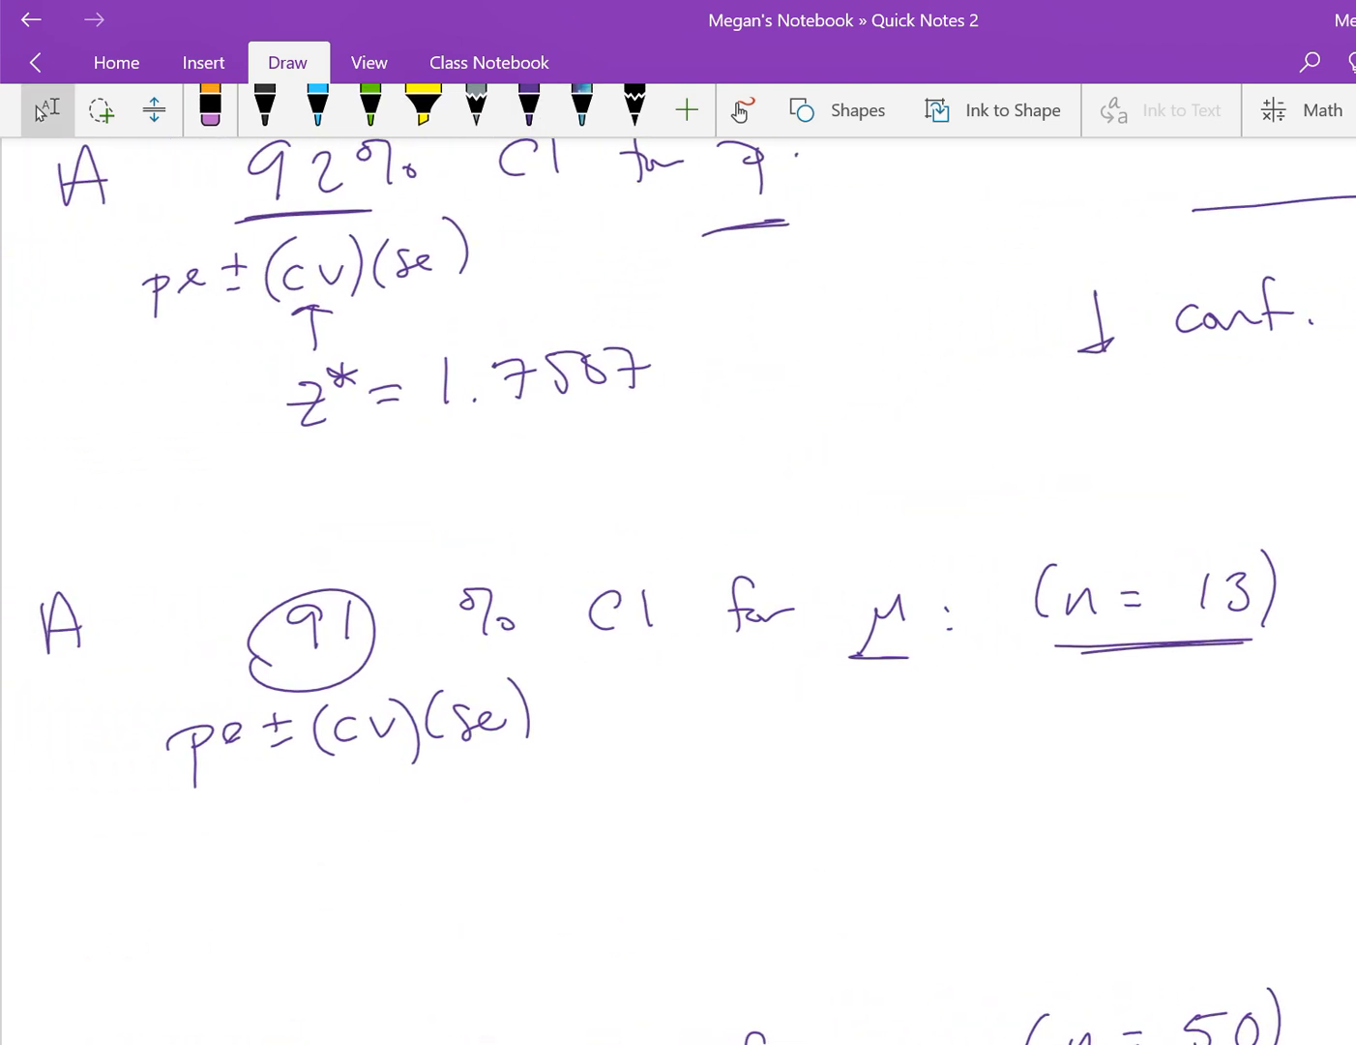
pyautogui.scroll(-3)
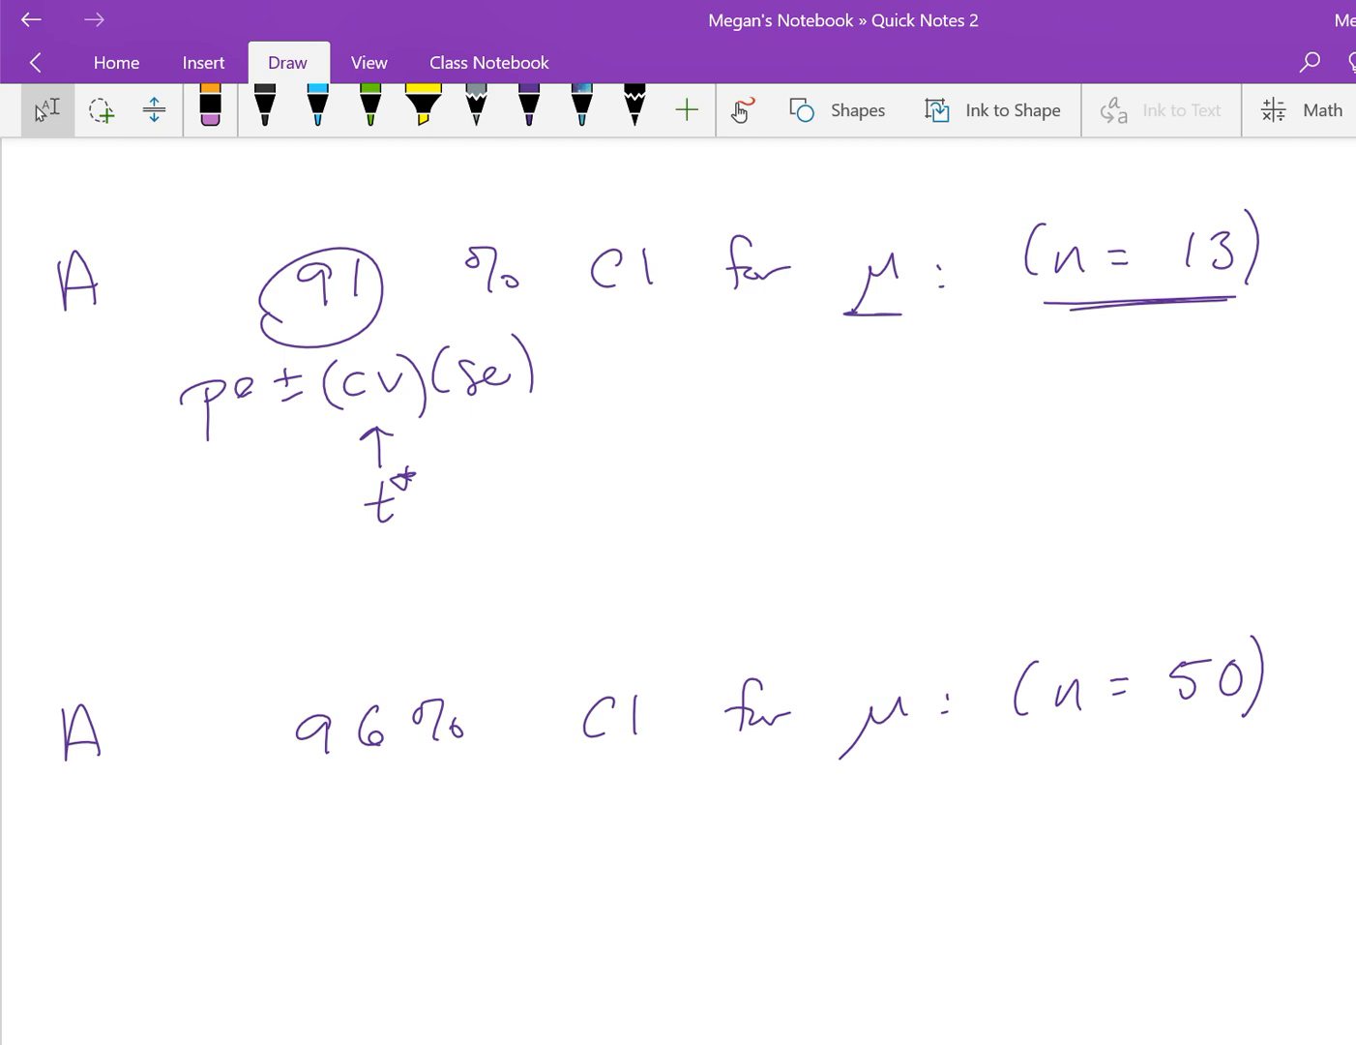
pyautogui.click(529, 109)
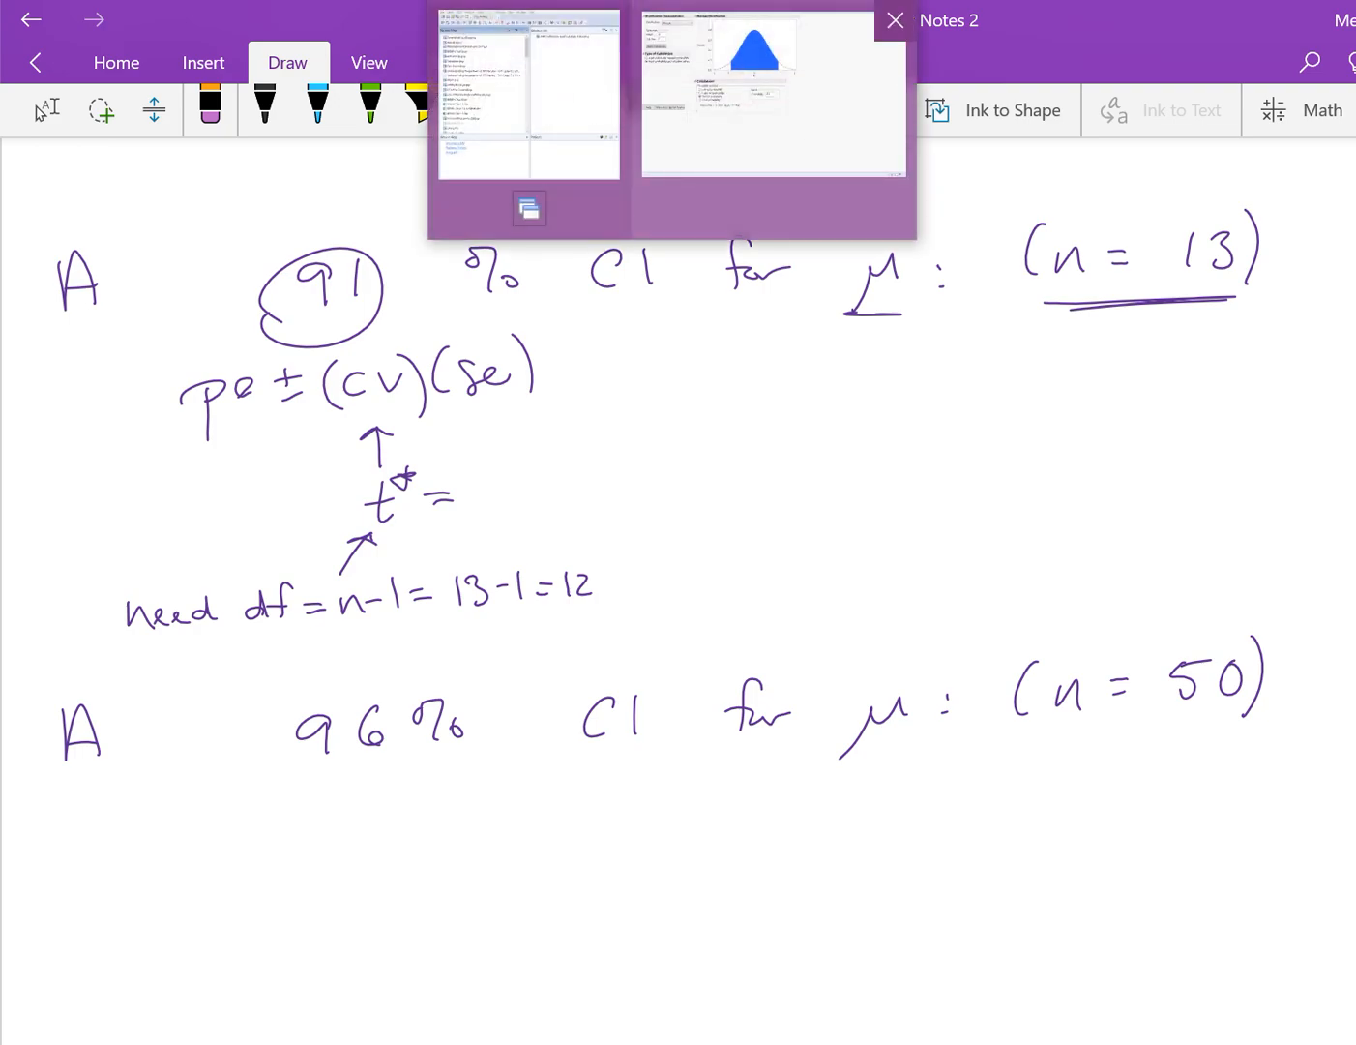
# Set the calculator to a t distribution with DF 12 and central probability .91.
pyautogui.click(773, 92)
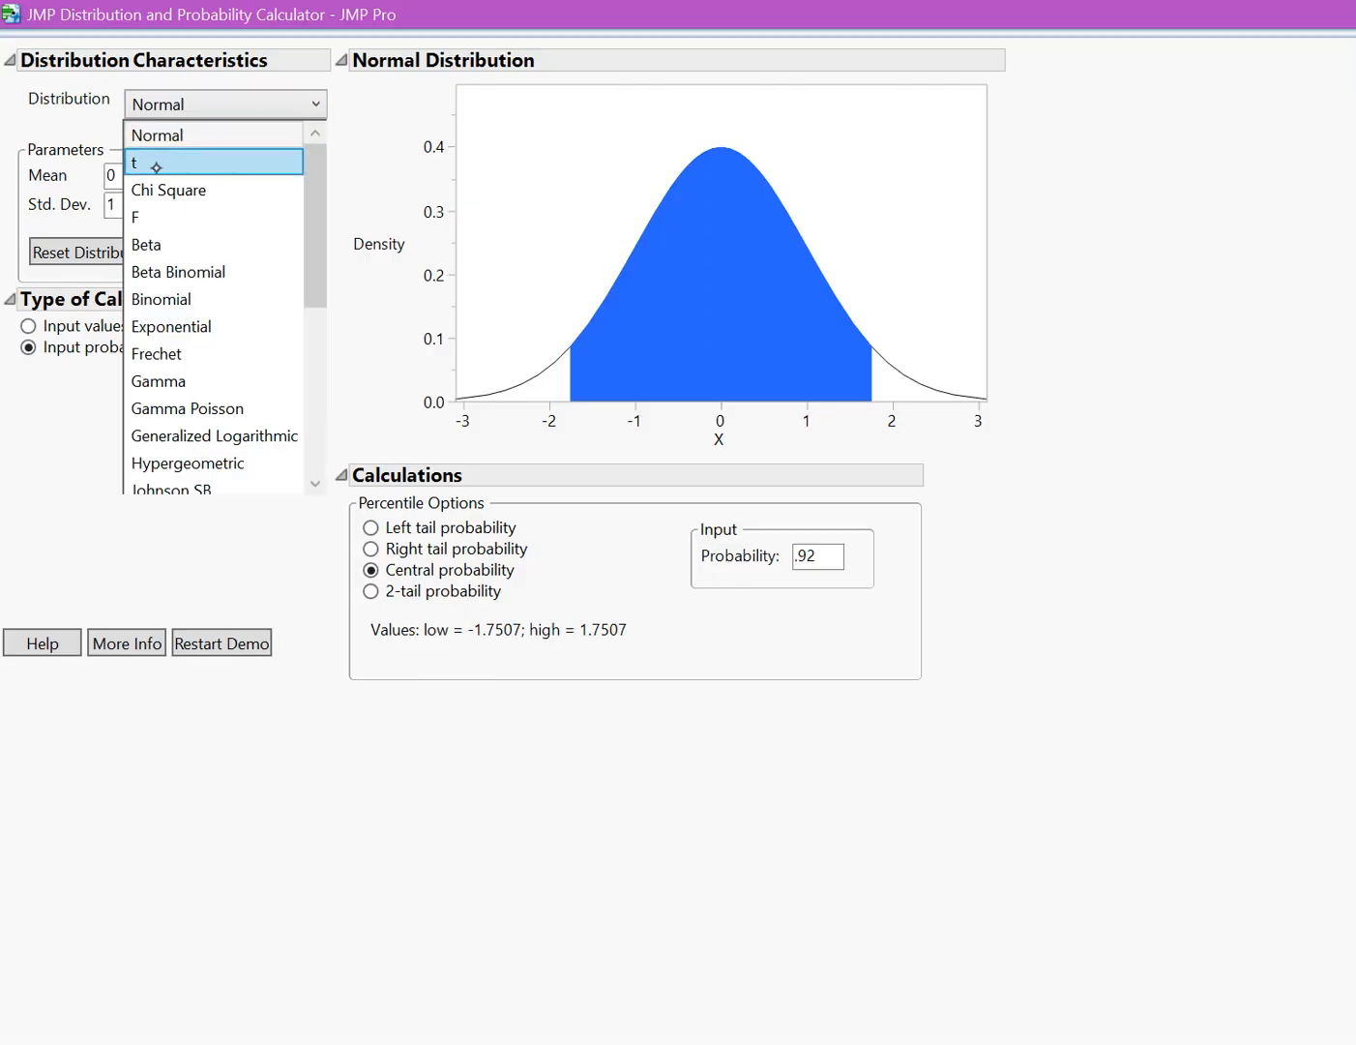
pyautogui.click(143, 162)
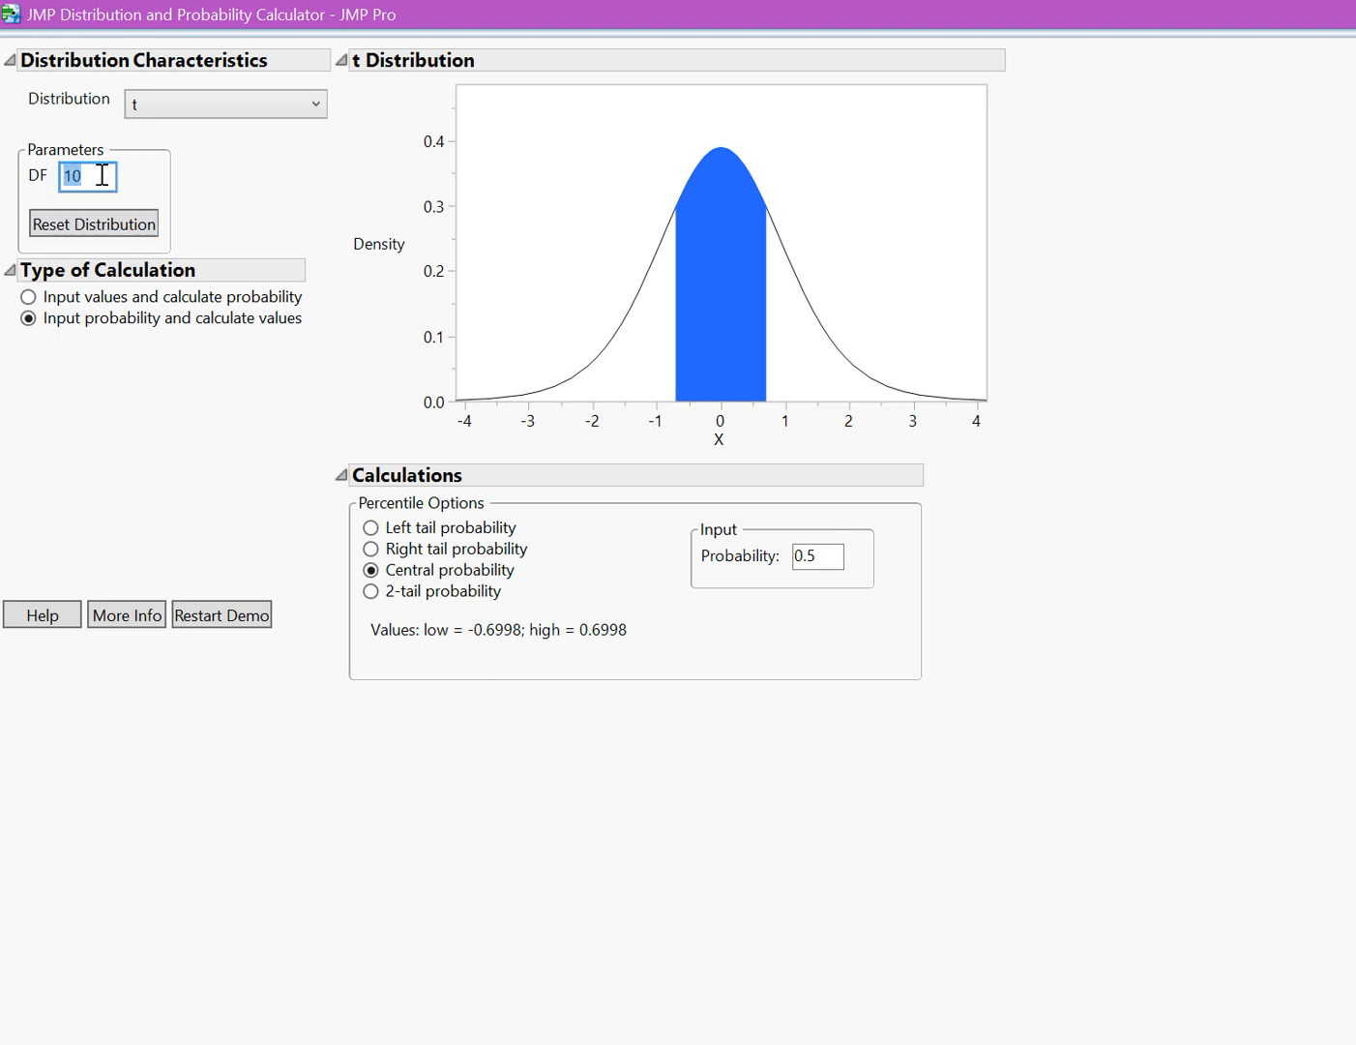
pyautogui.write('12')
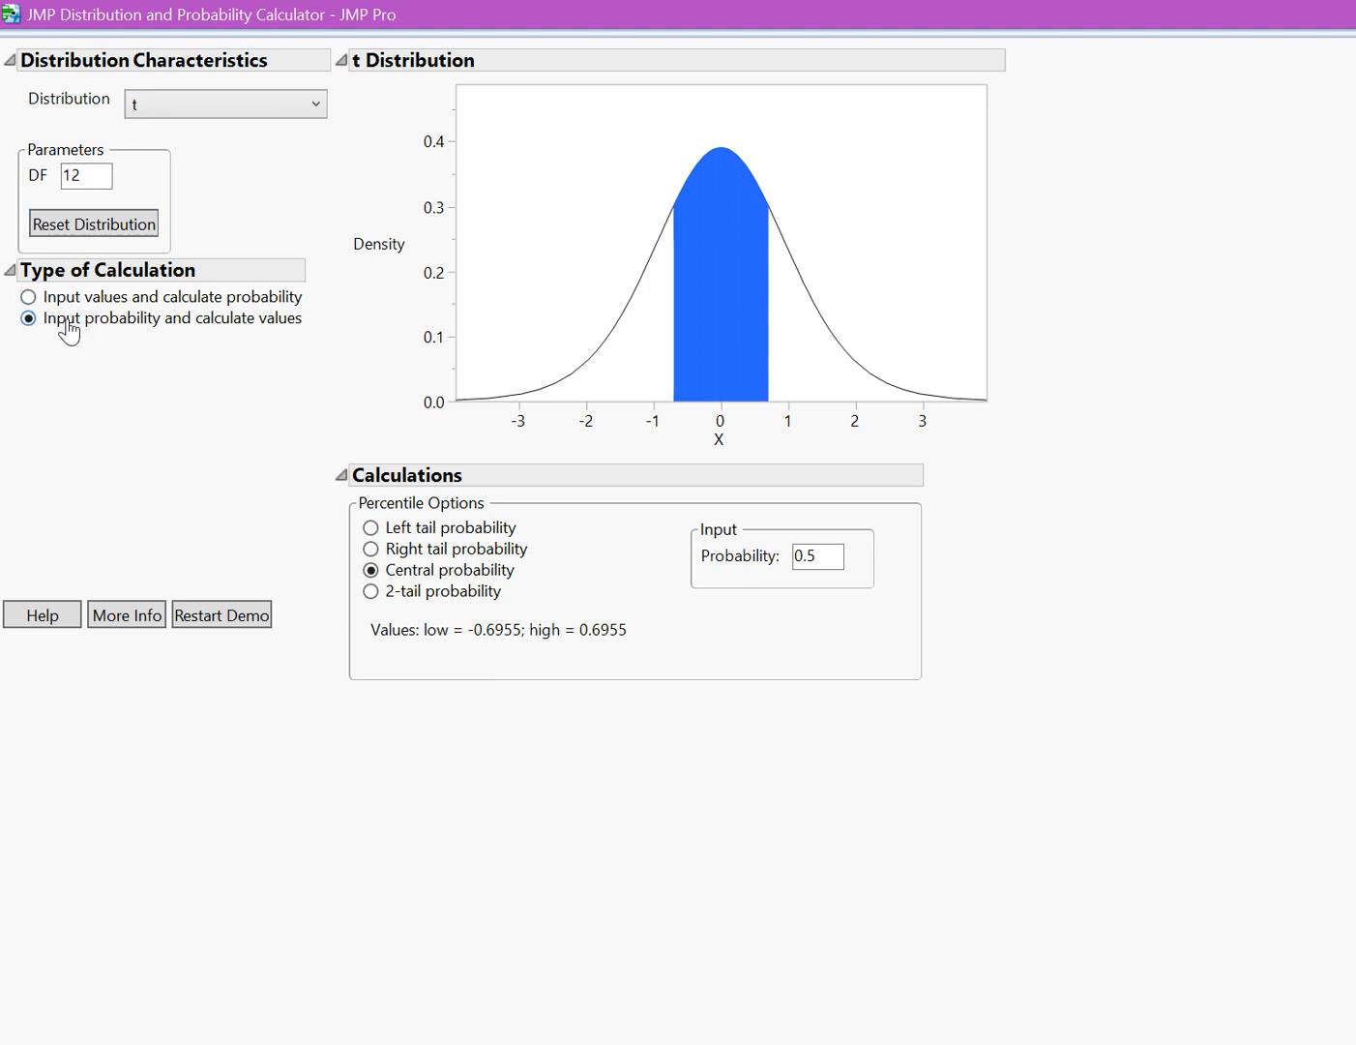
pyautogui.moveTo(63, 334)
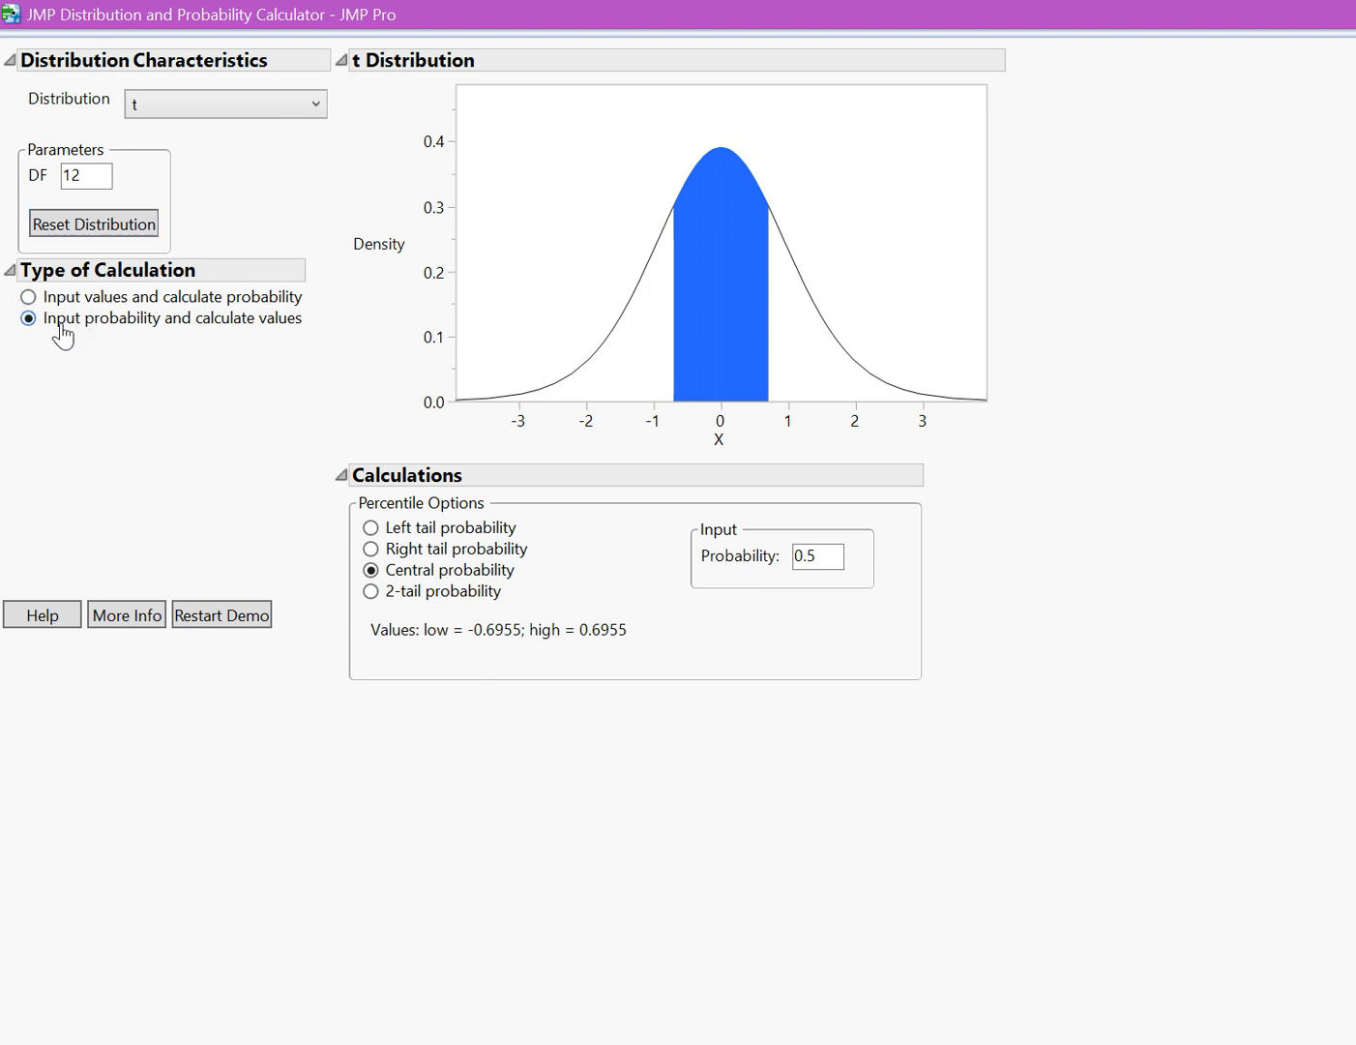
pyautogui.moveTo(75, 333)
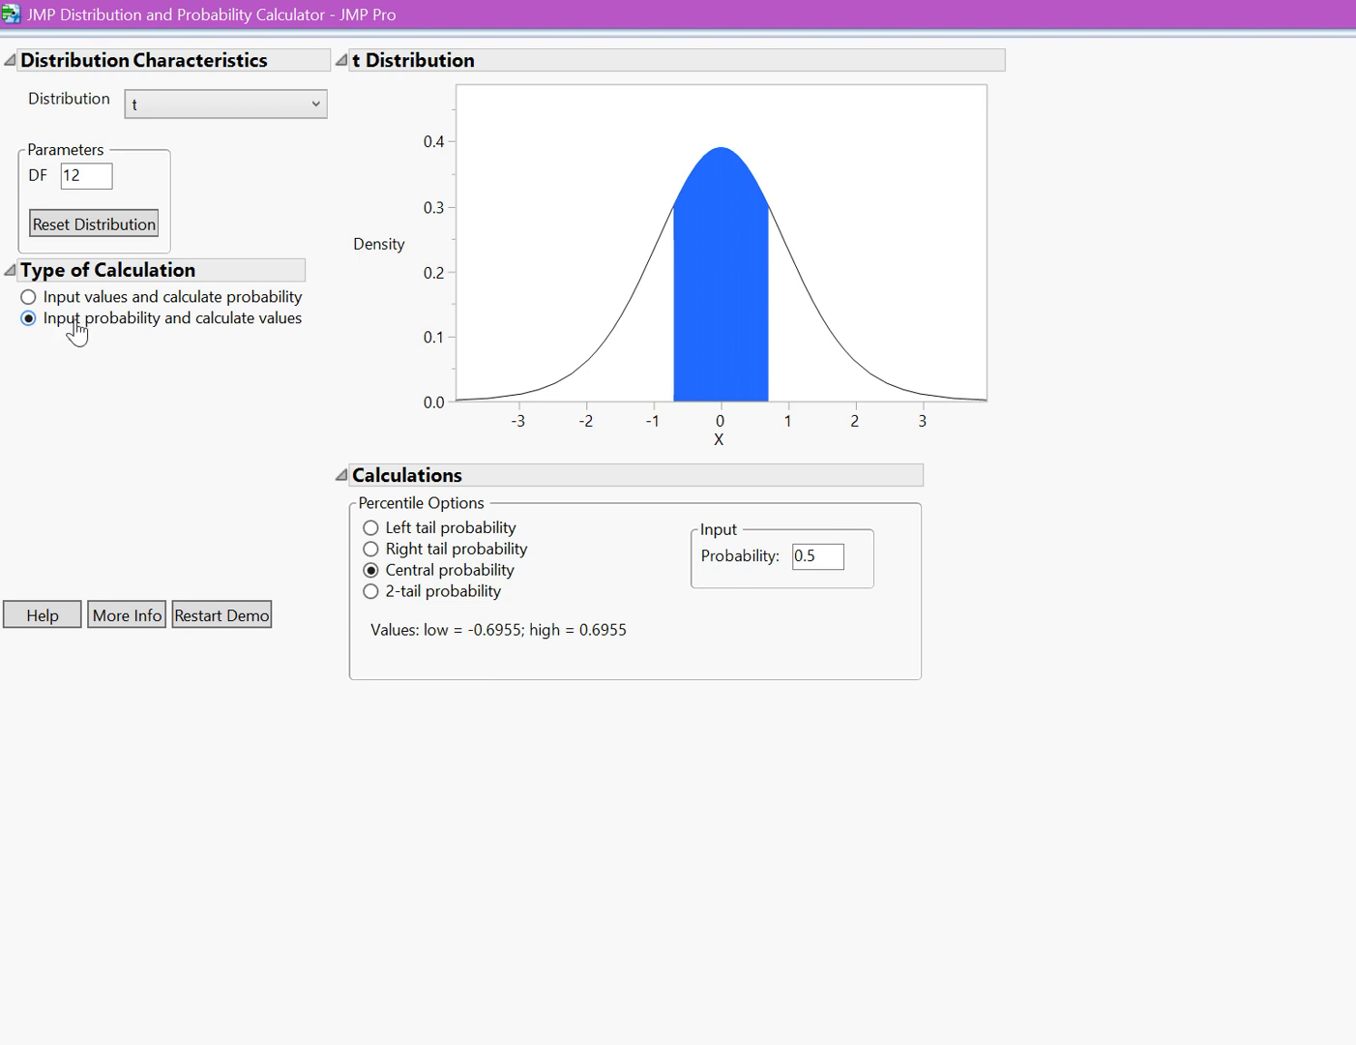
pyautogui.moveTo(229, 342)
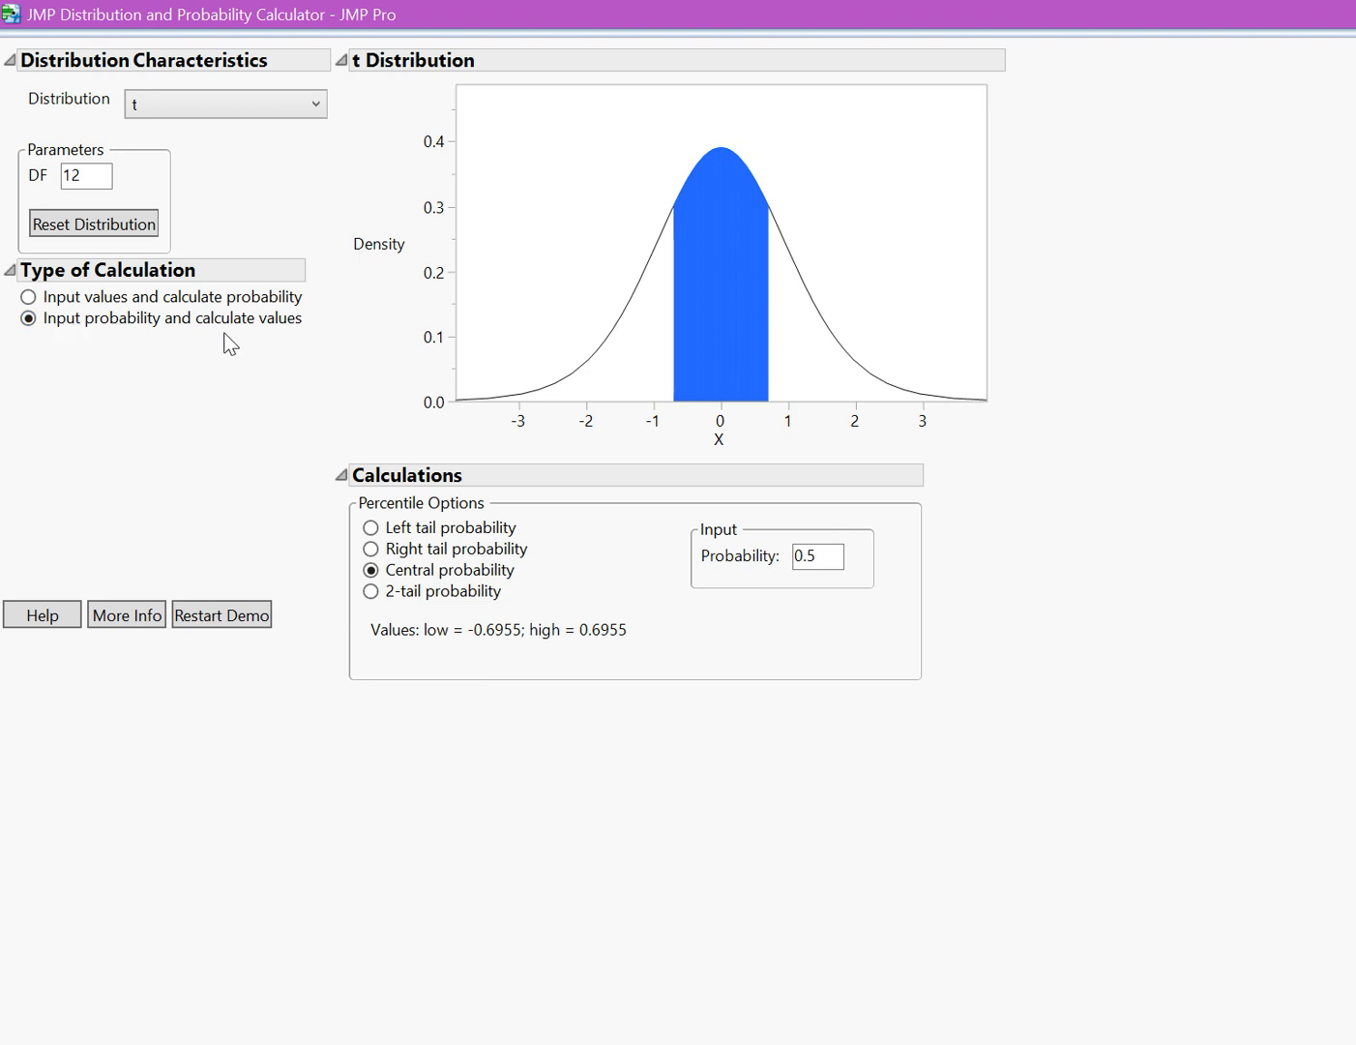
pyautogui.moveTo(426, 581)
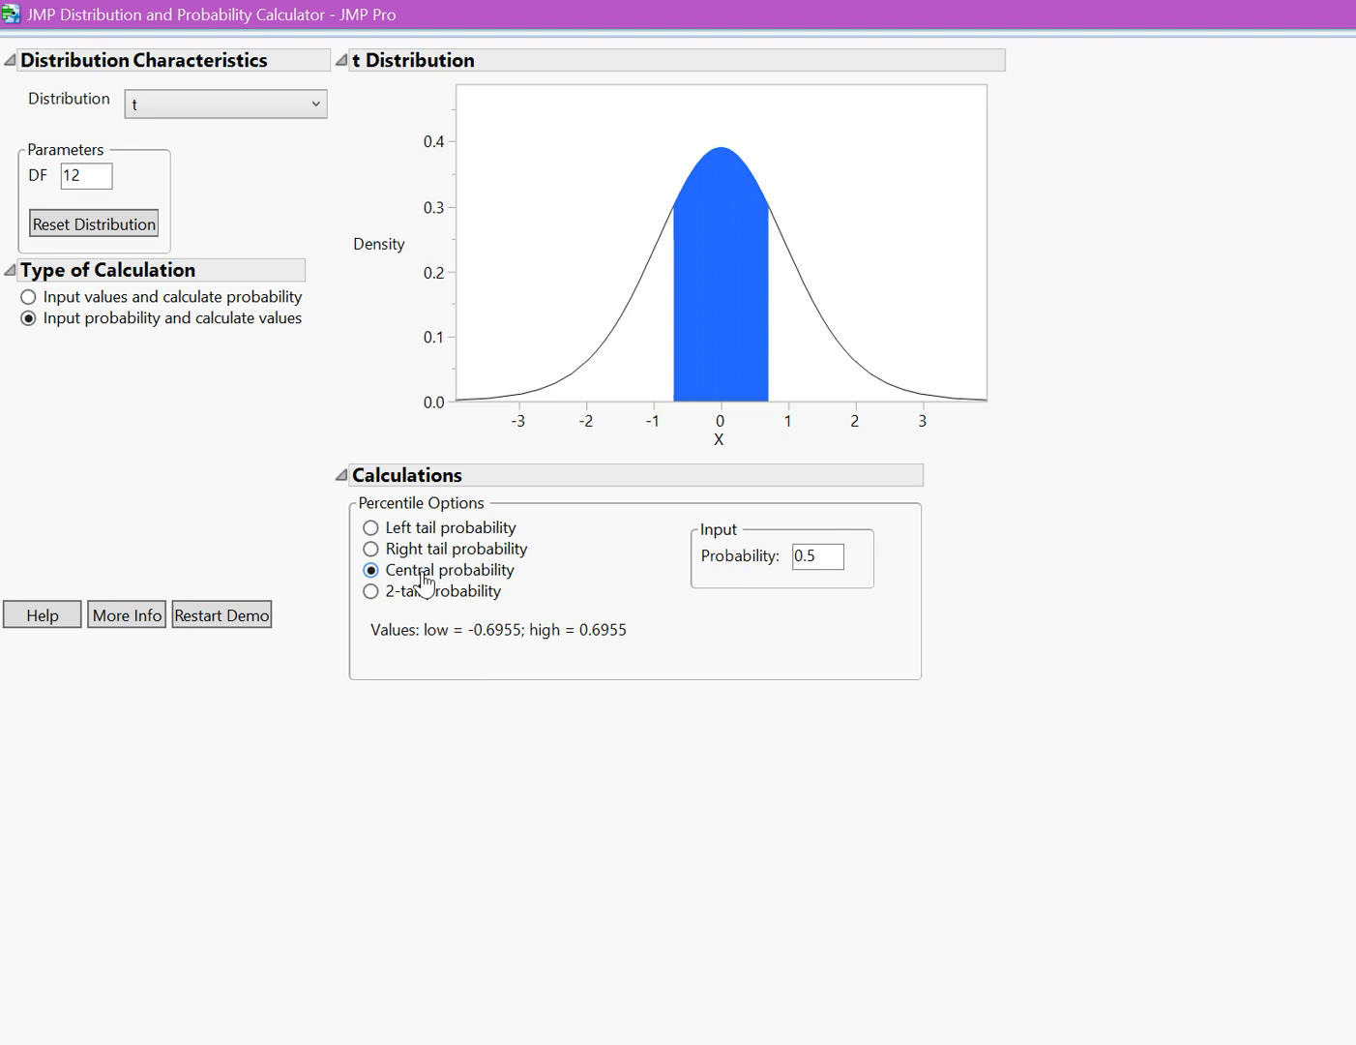
pyautogui.click(816, 556)
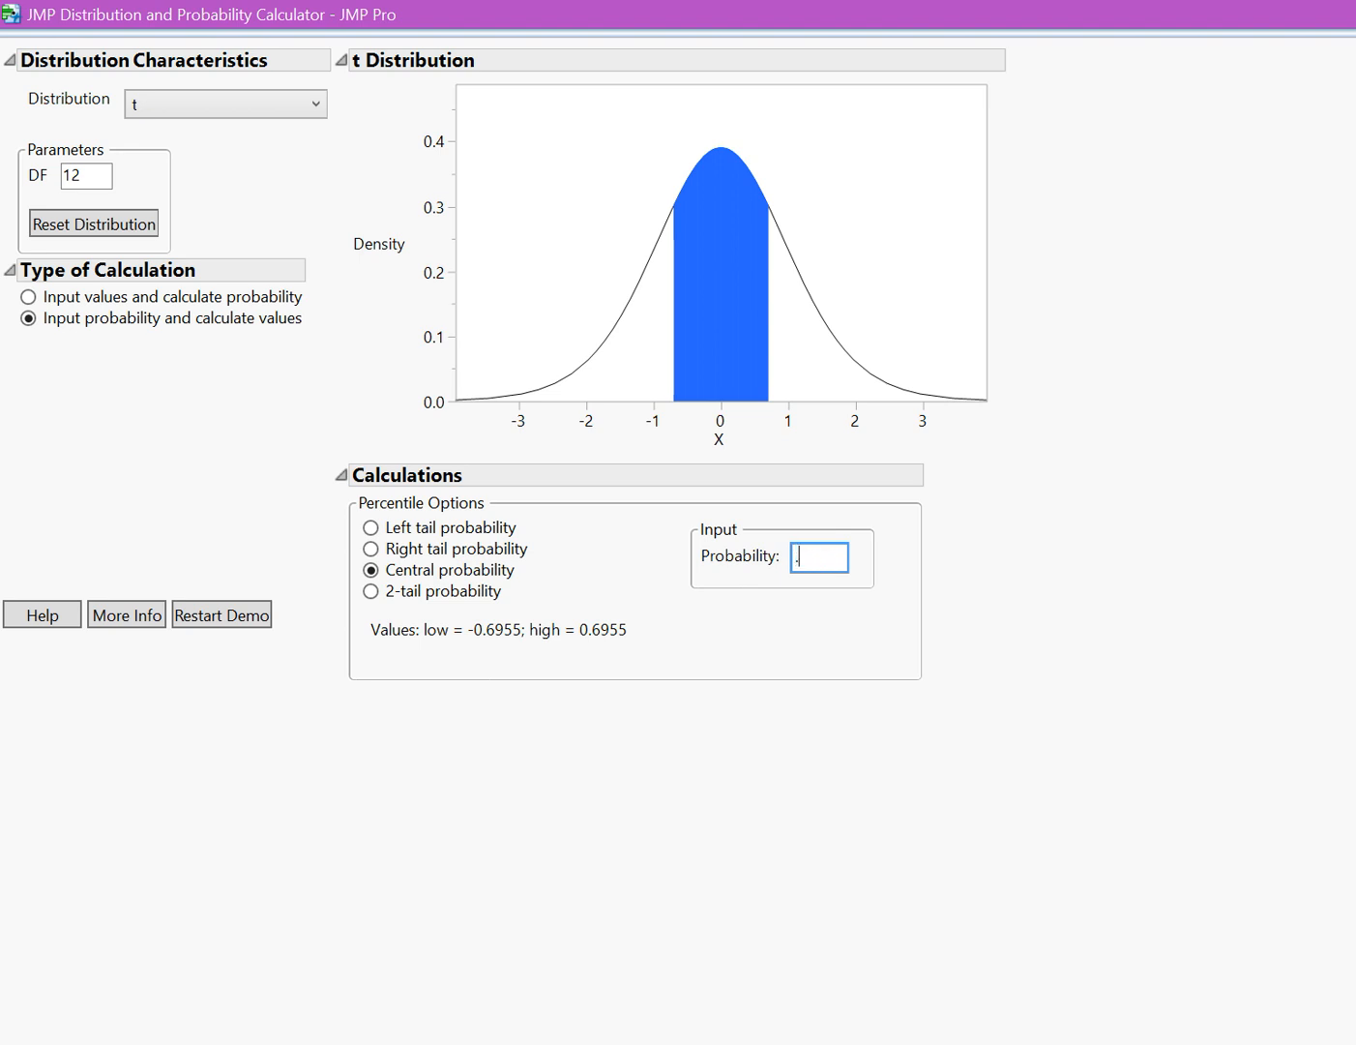
pyautogui.write('91')
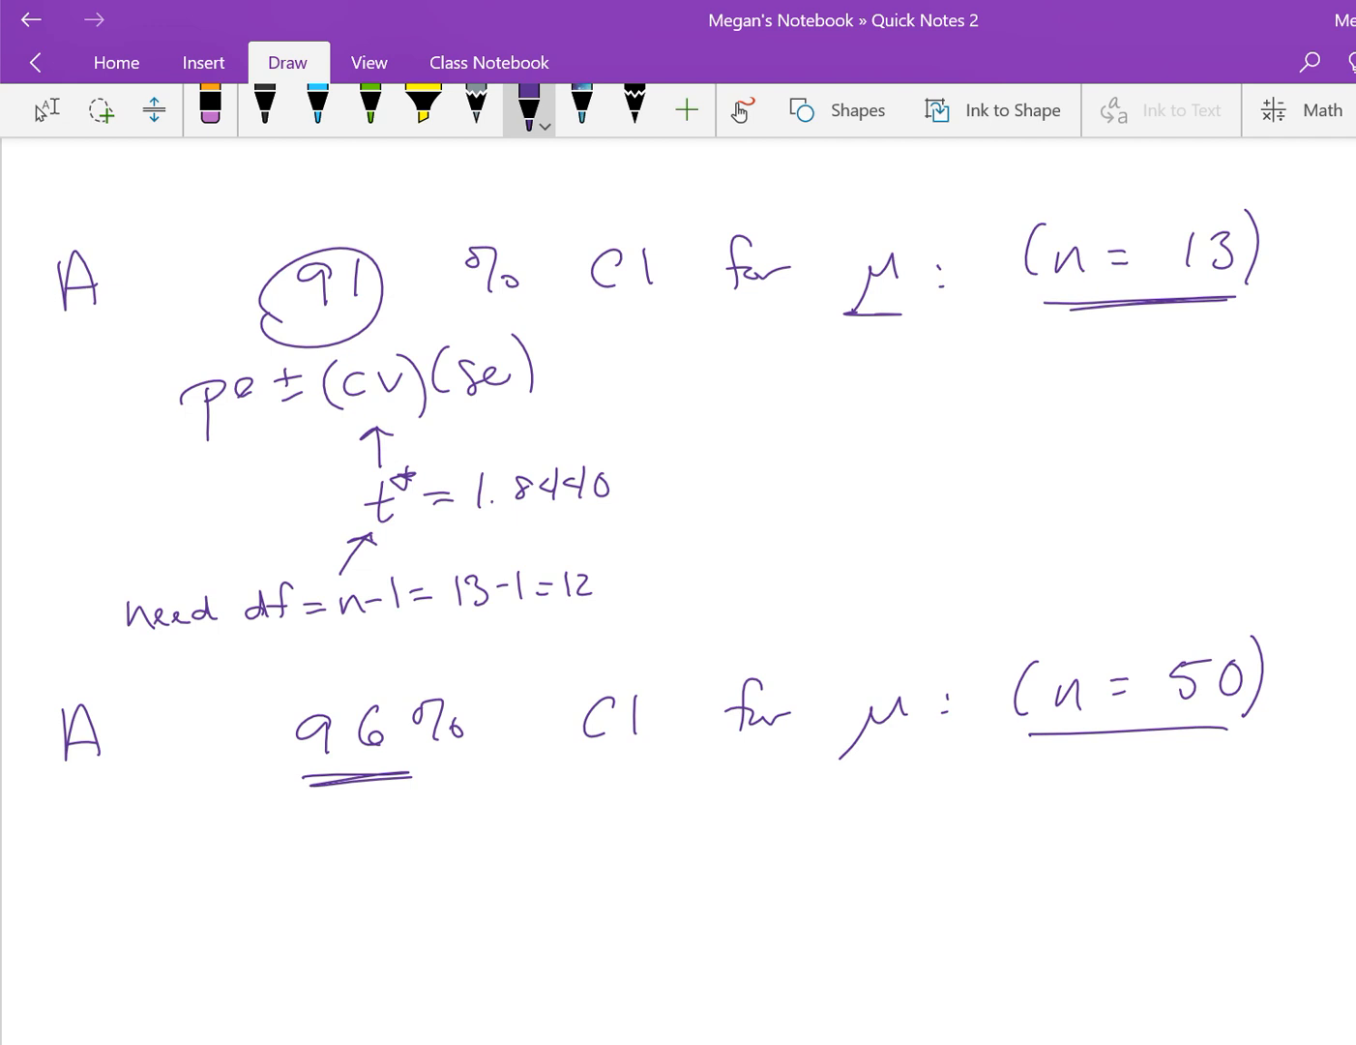
# Scroll the OneNote page up to the 91% and 96% interval notes.
pyautogui.scroll(3)
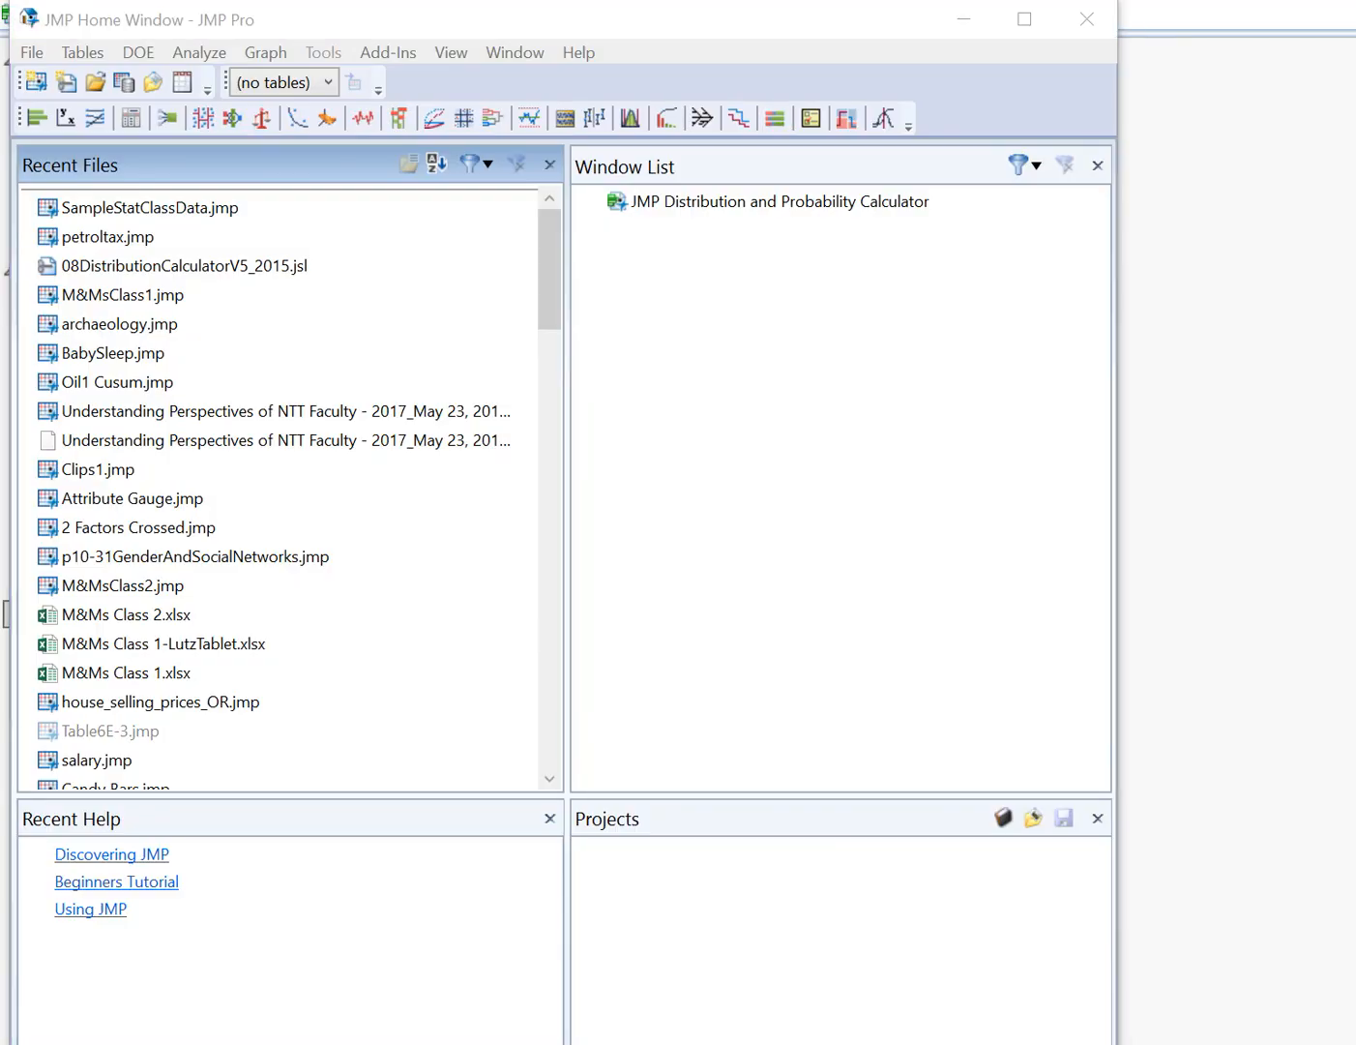
# Reopen the t calculator, set DF to 49 and probability to .96, giving ±2.1099.
pyautogui.click(779, 202)
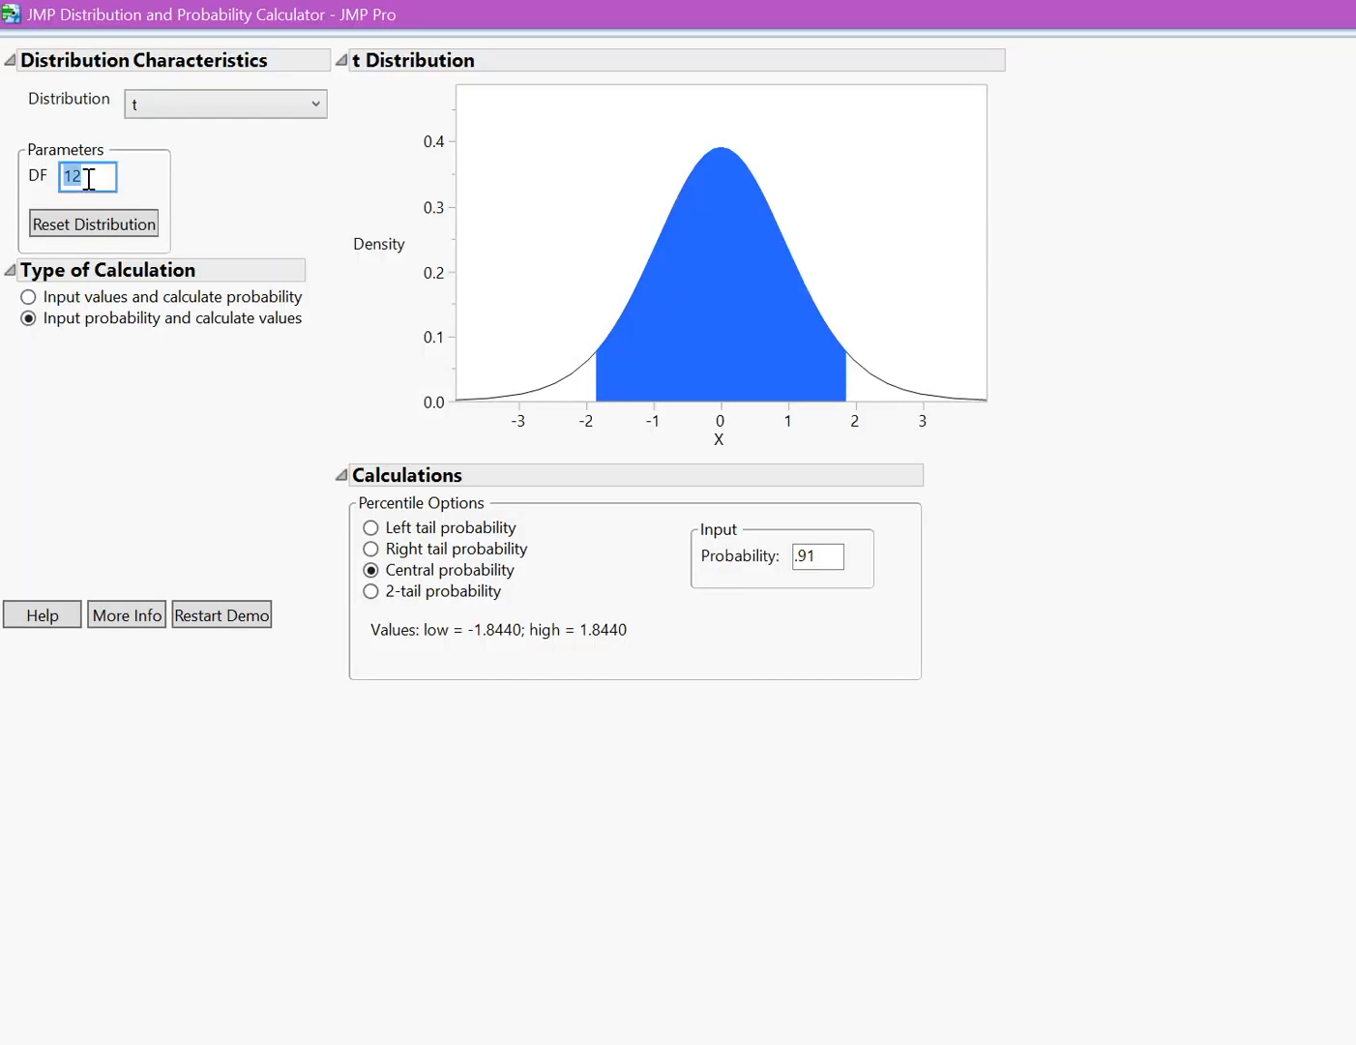
pyautogui.write('49')
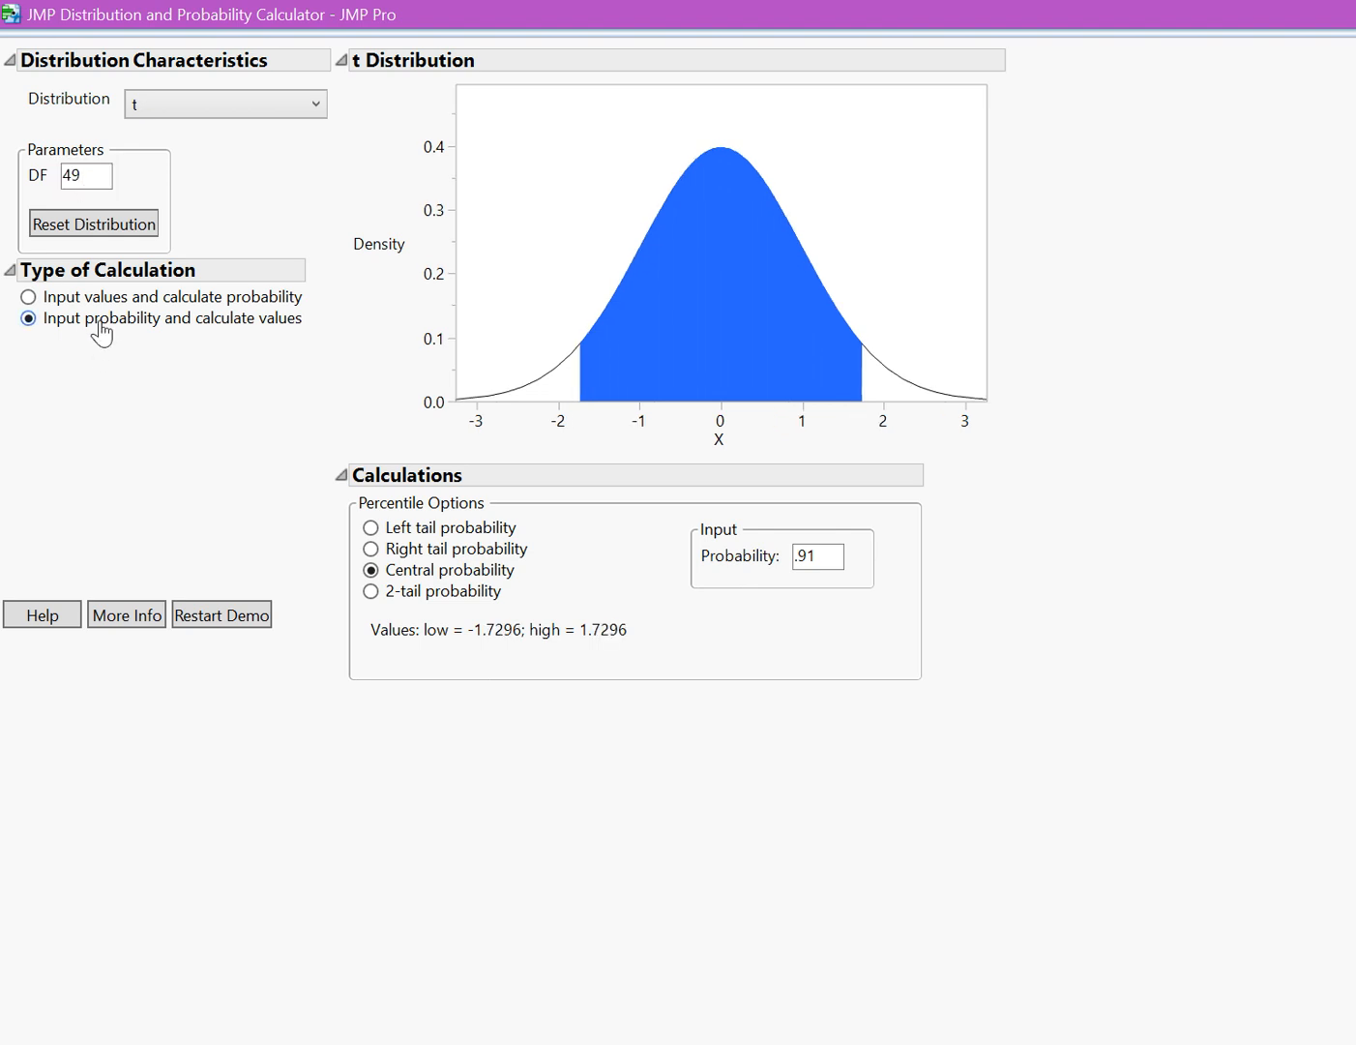
pyautogui.moveTo(856, 615)
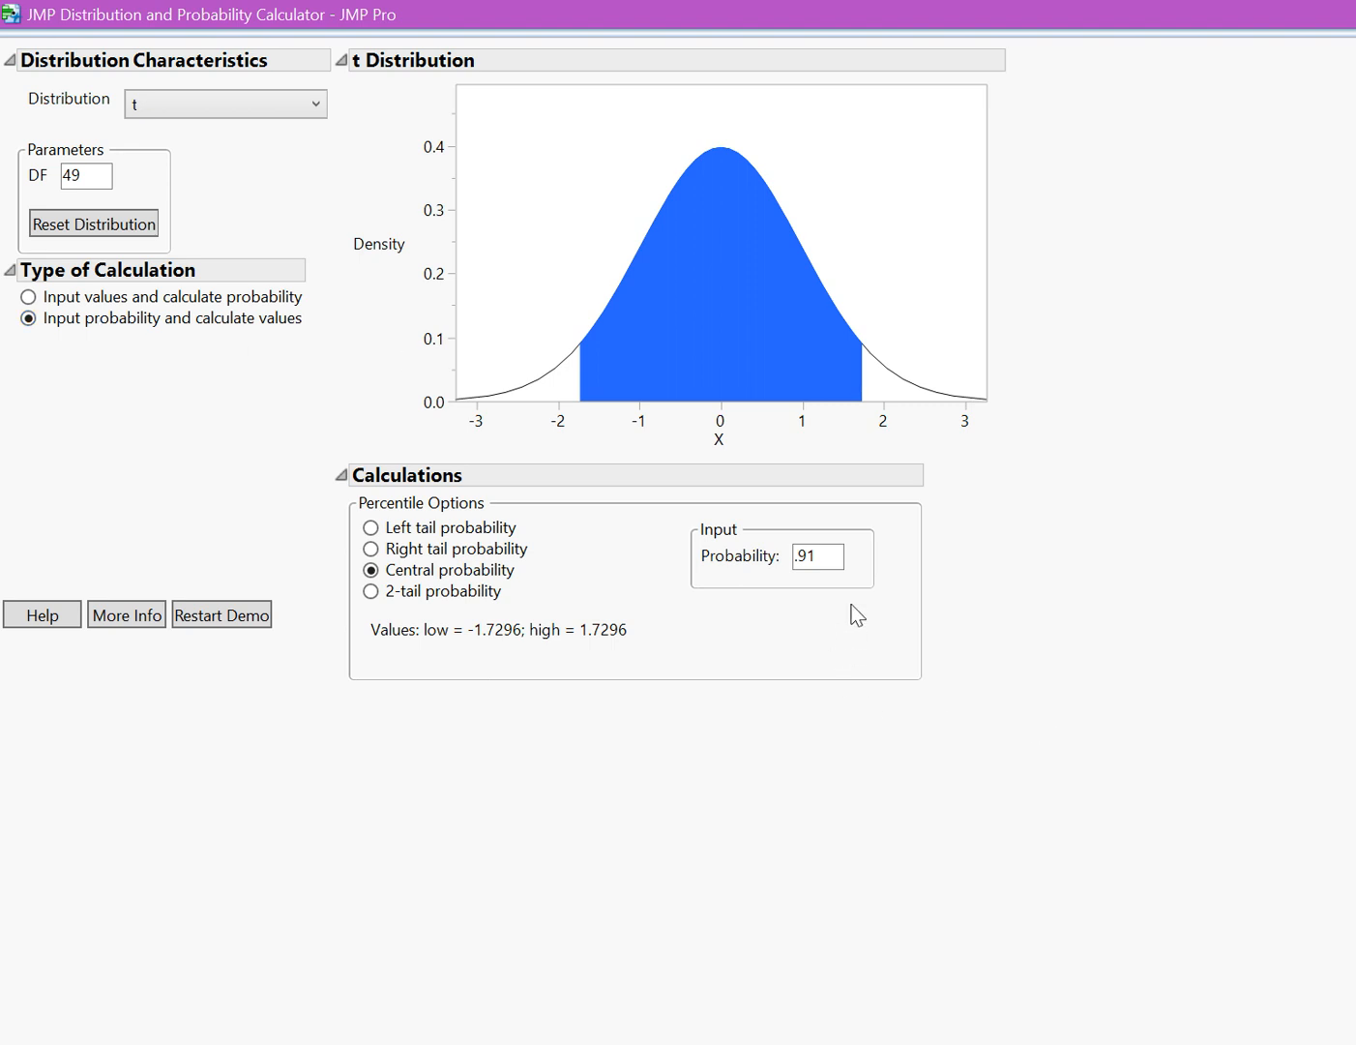
pyautogui.moveTo(833, 567)
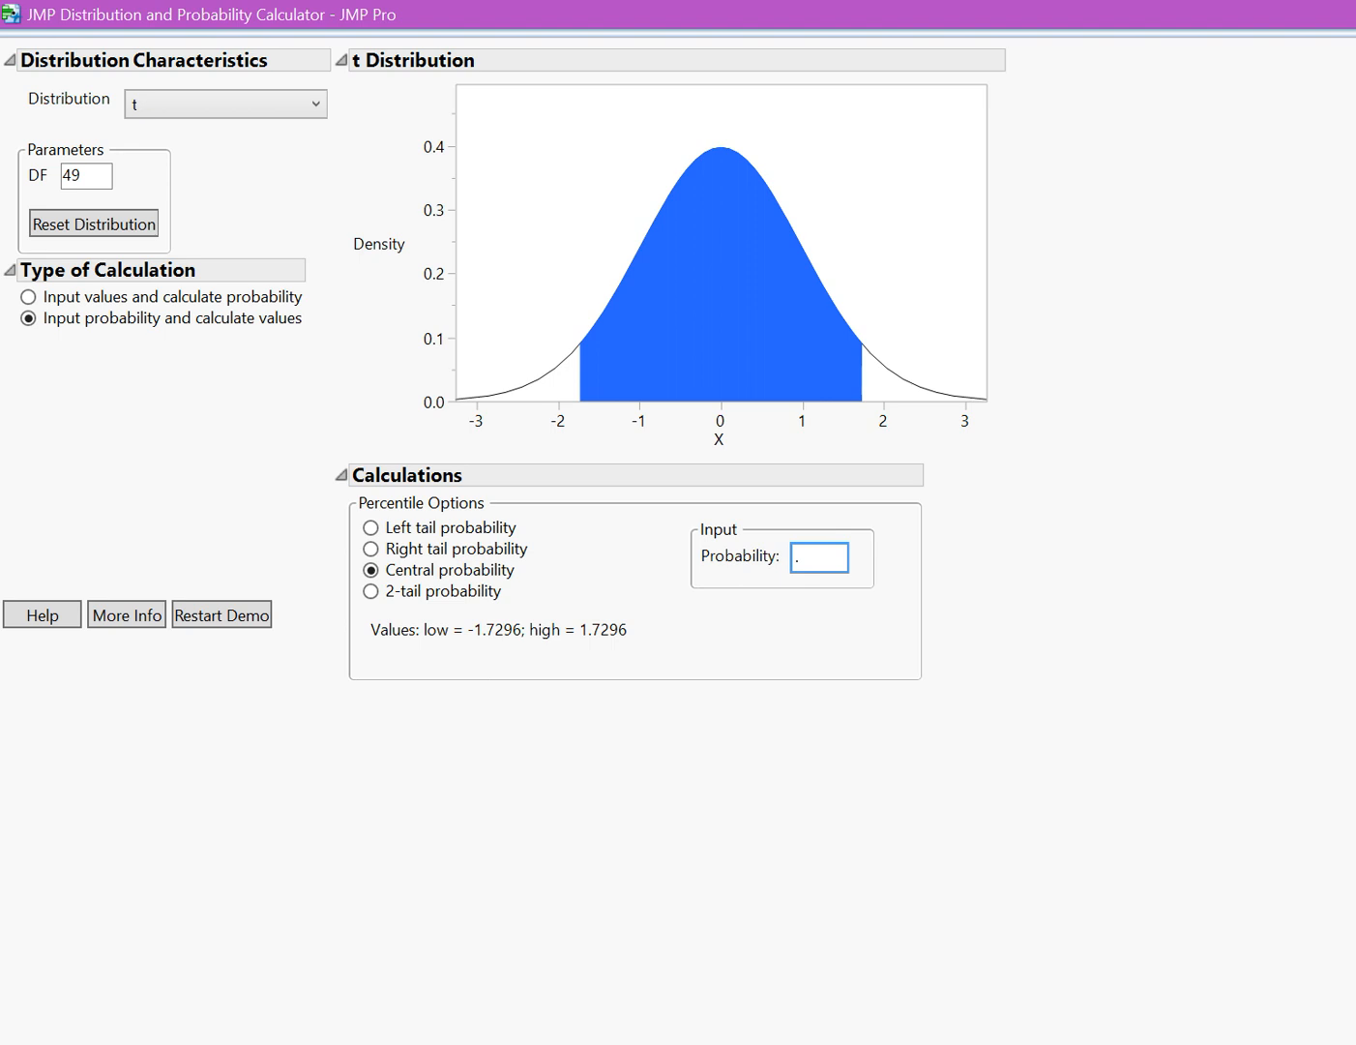
pyautogui.write('96')
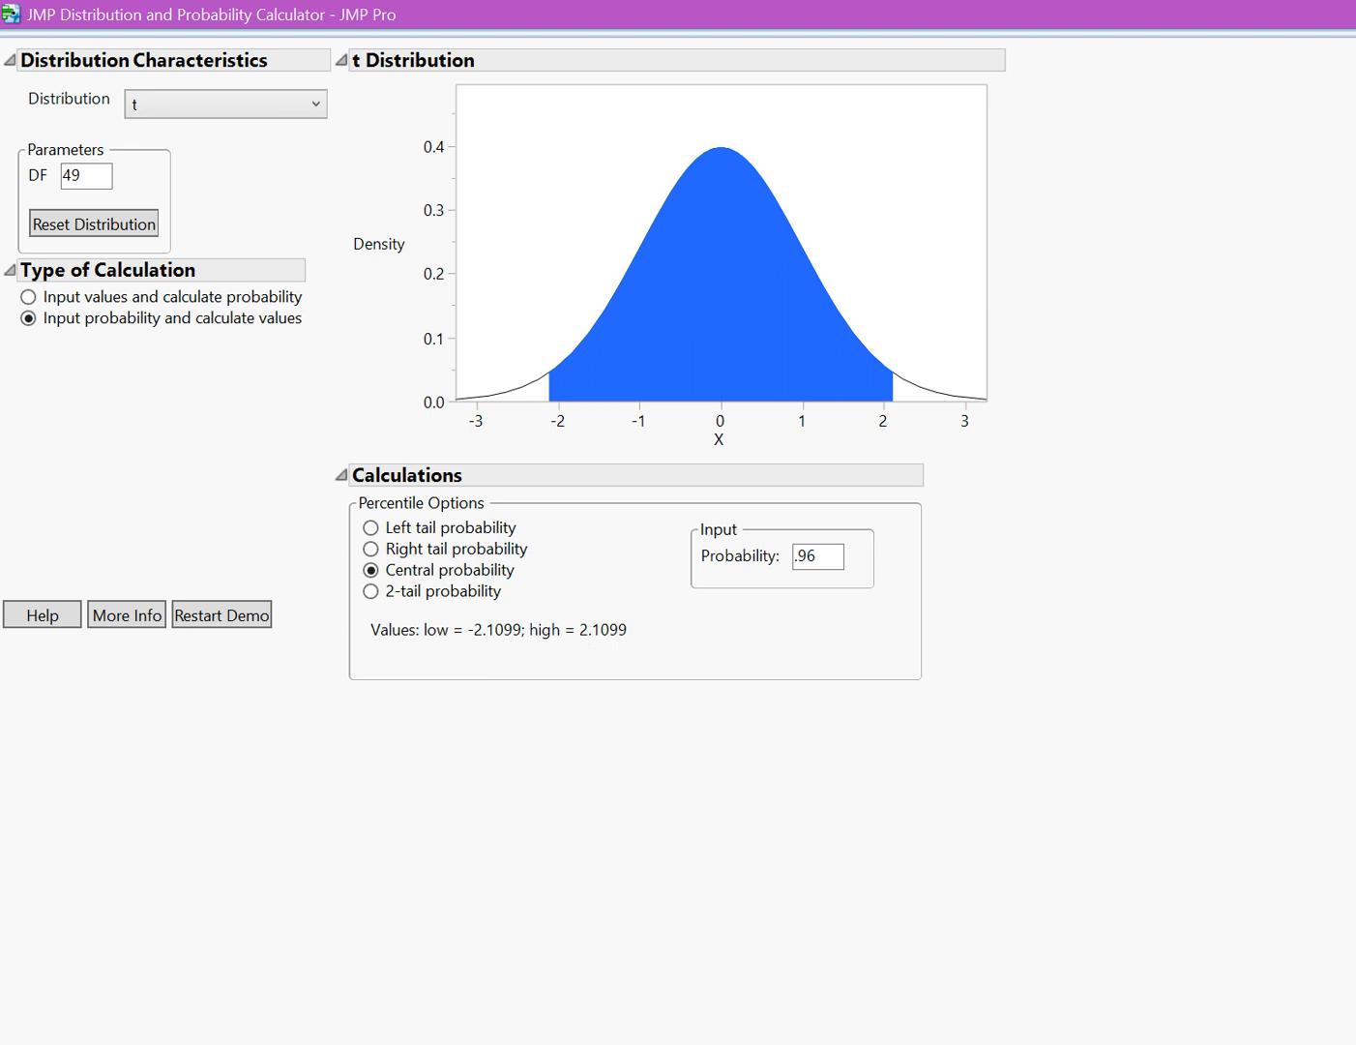
pyautogui.moveTo(858, 294)
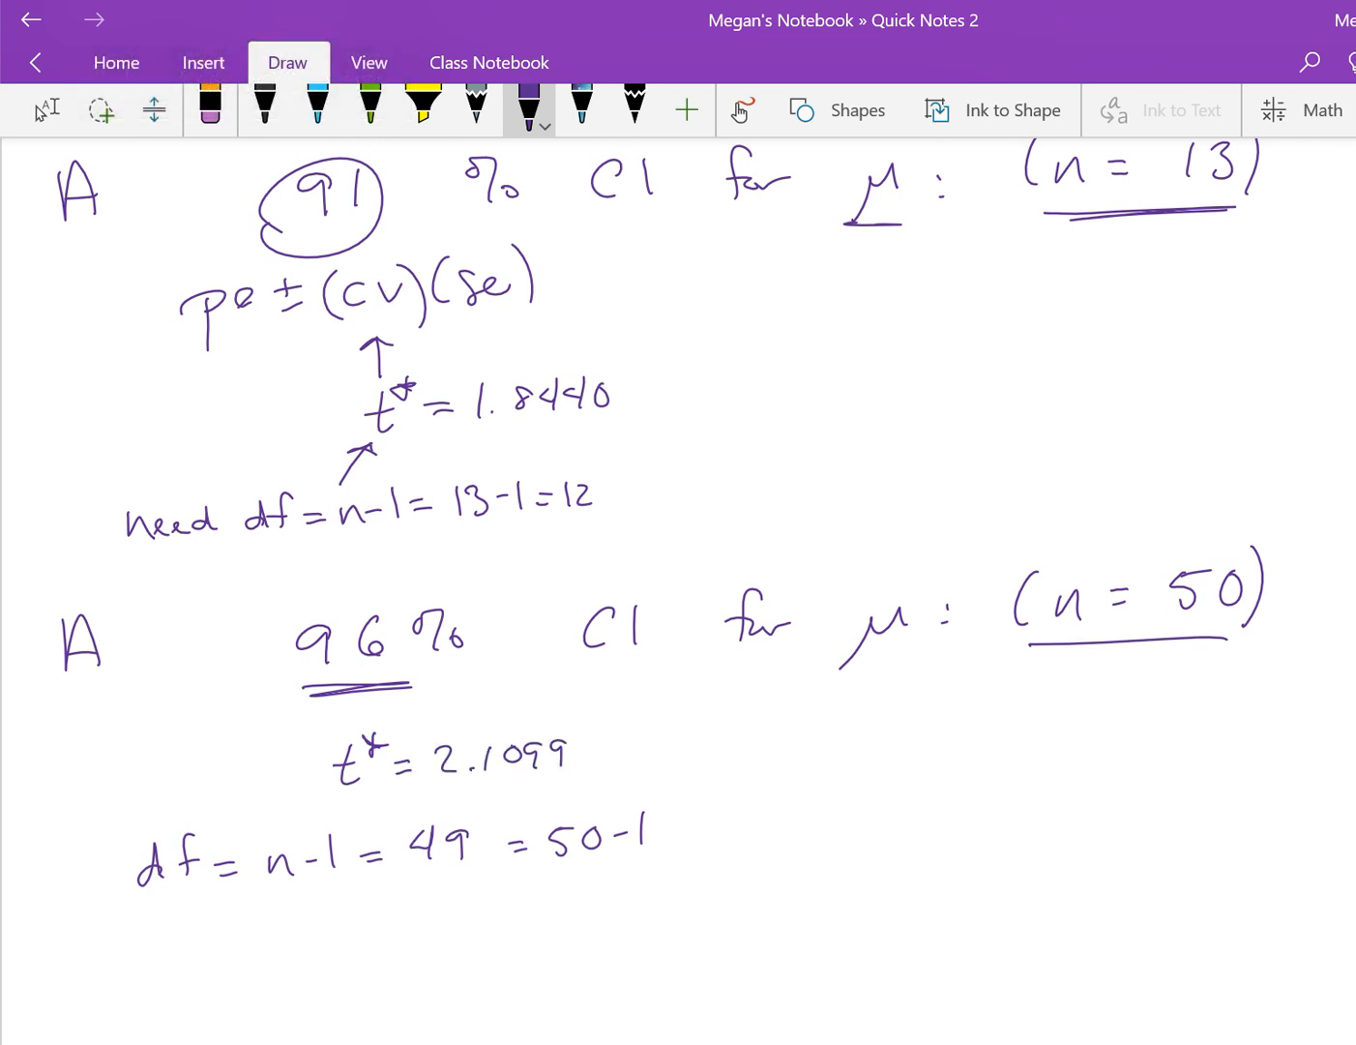
# Write t* = 2.1099 with df = 50-1 = 49, and annotate z* with 'no df'.
pyautogui.scroll(-3)
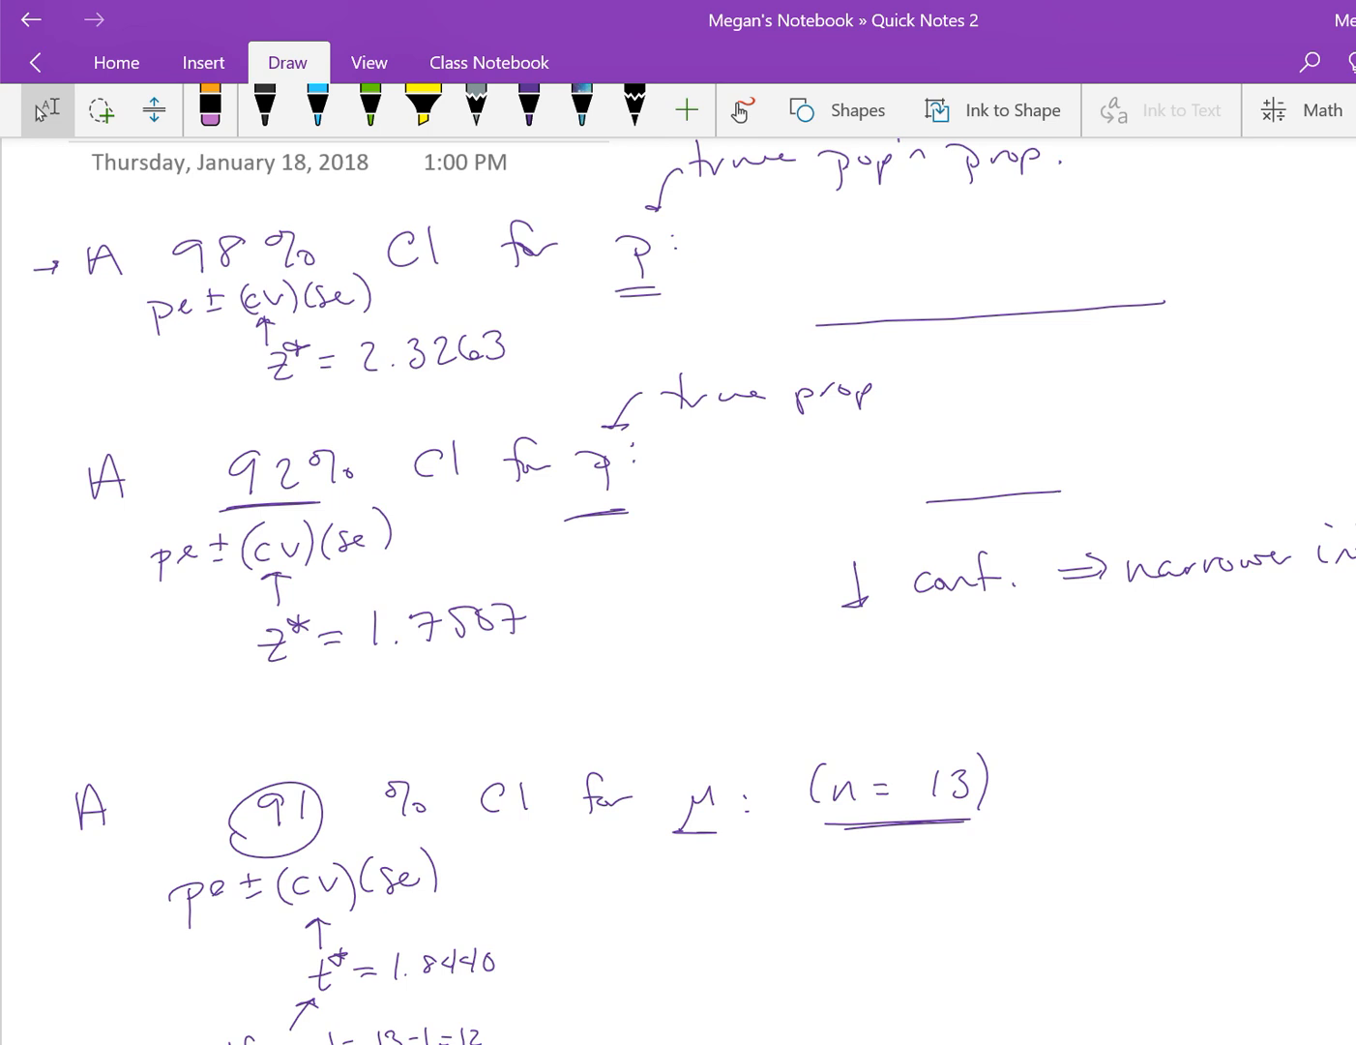
pyautogui.click(530, 109)
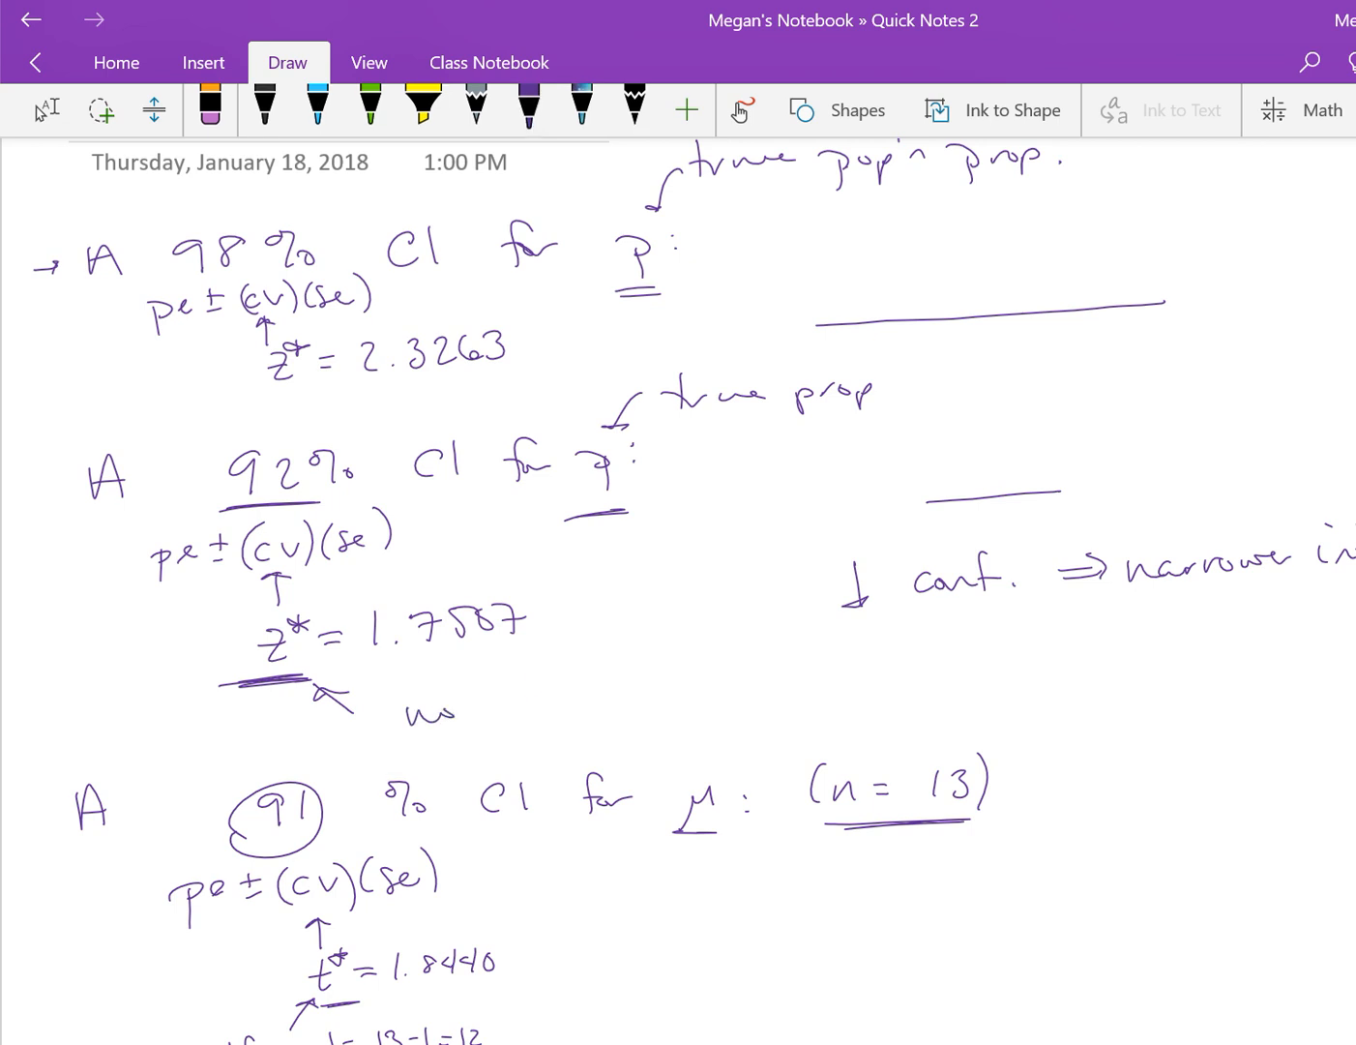
pyautogui.click(530, 107)
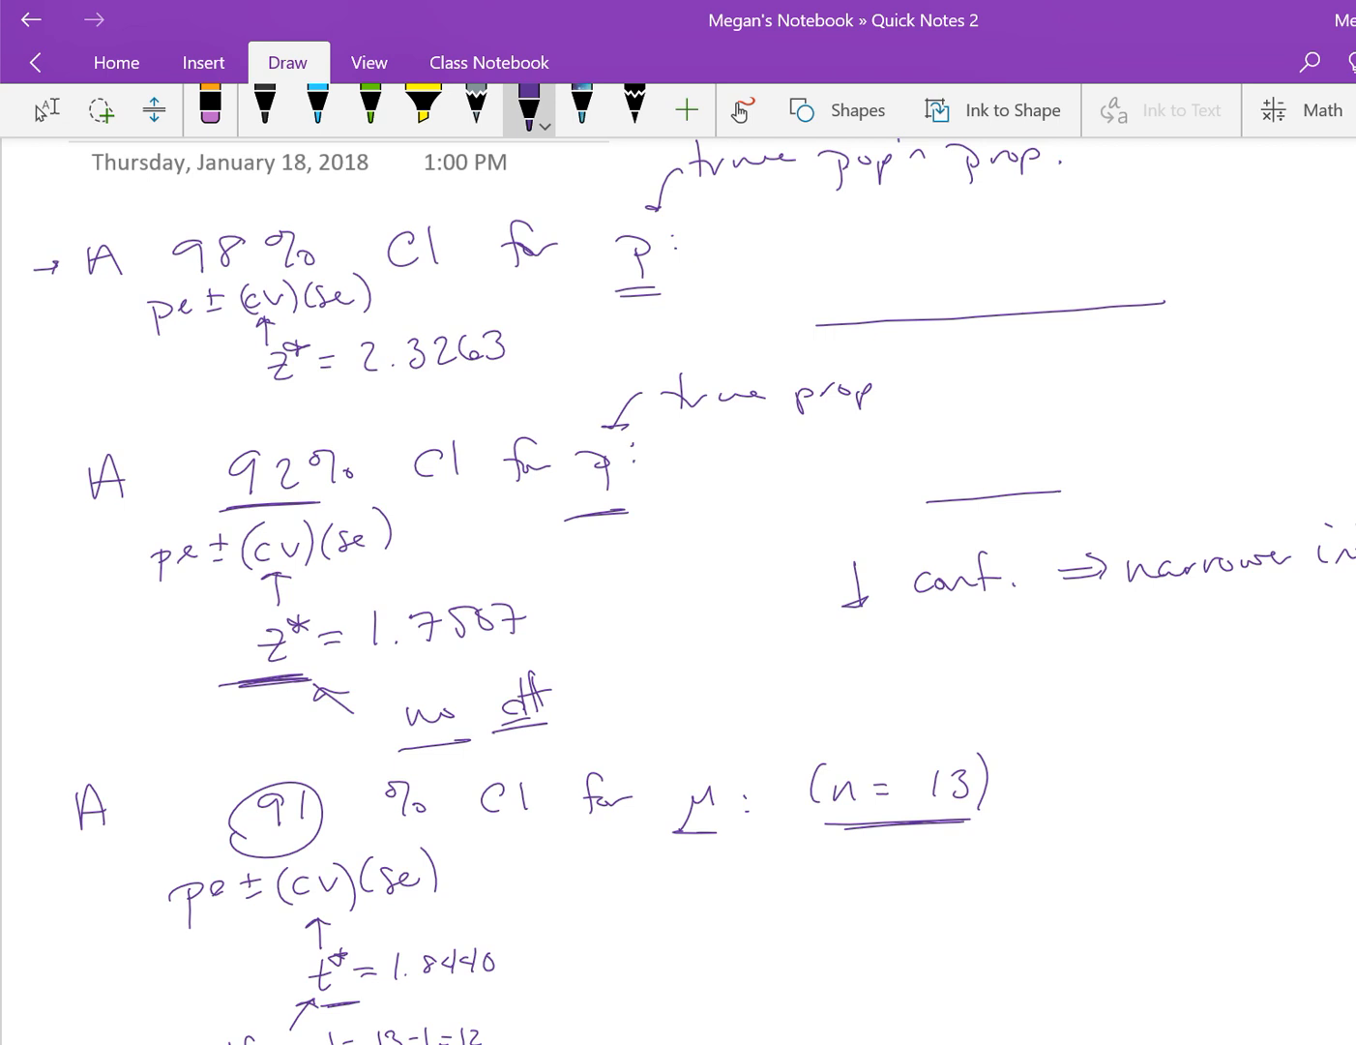
pyautogui.scroll(-3)
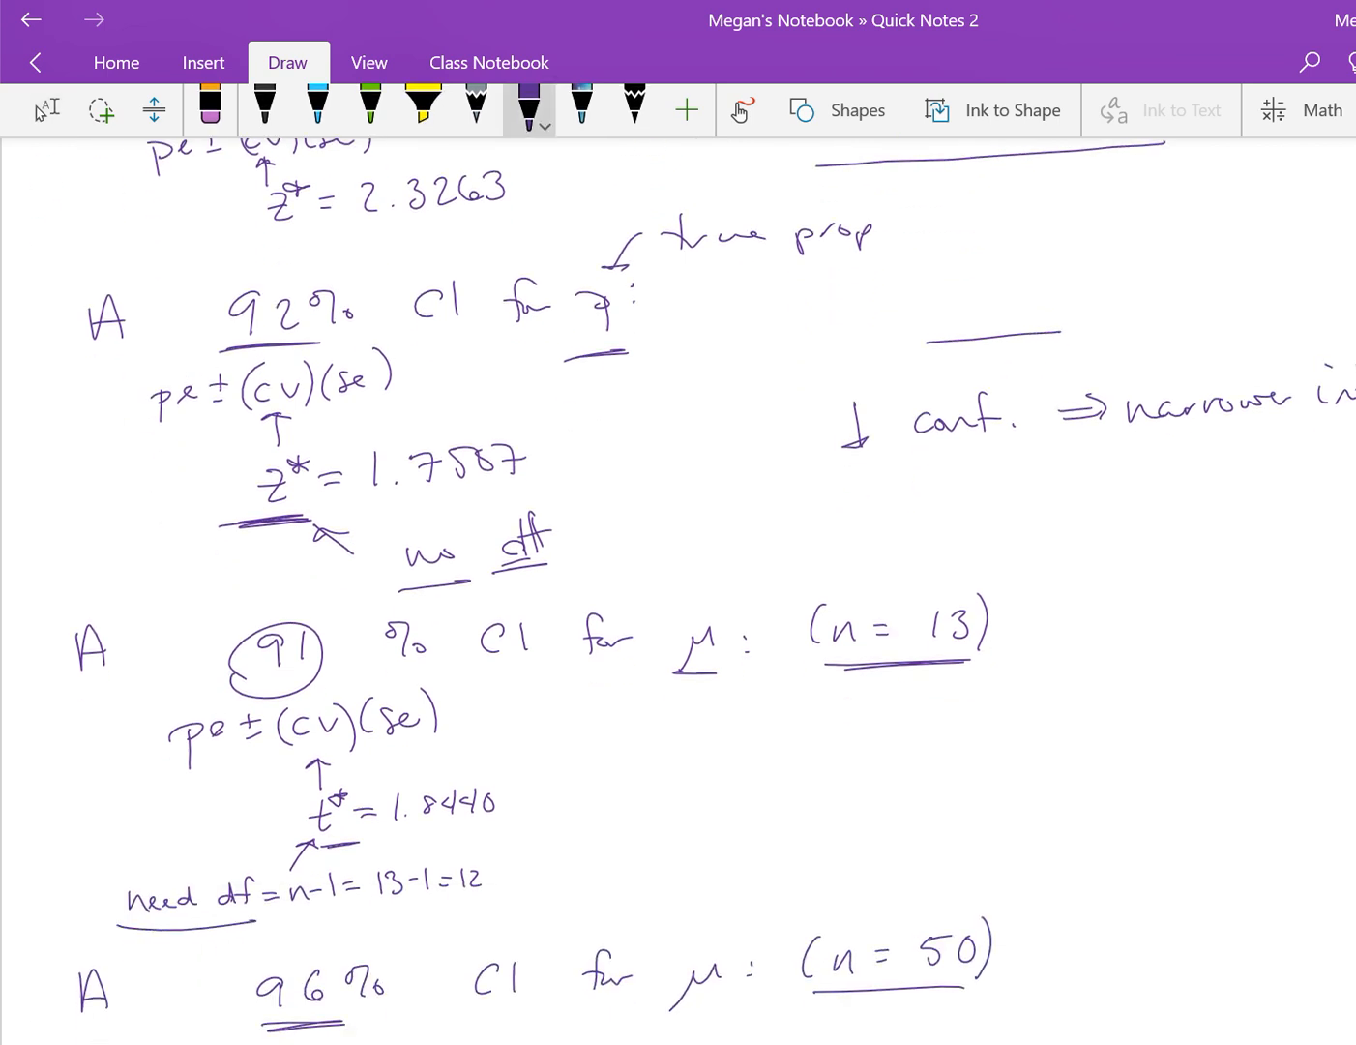